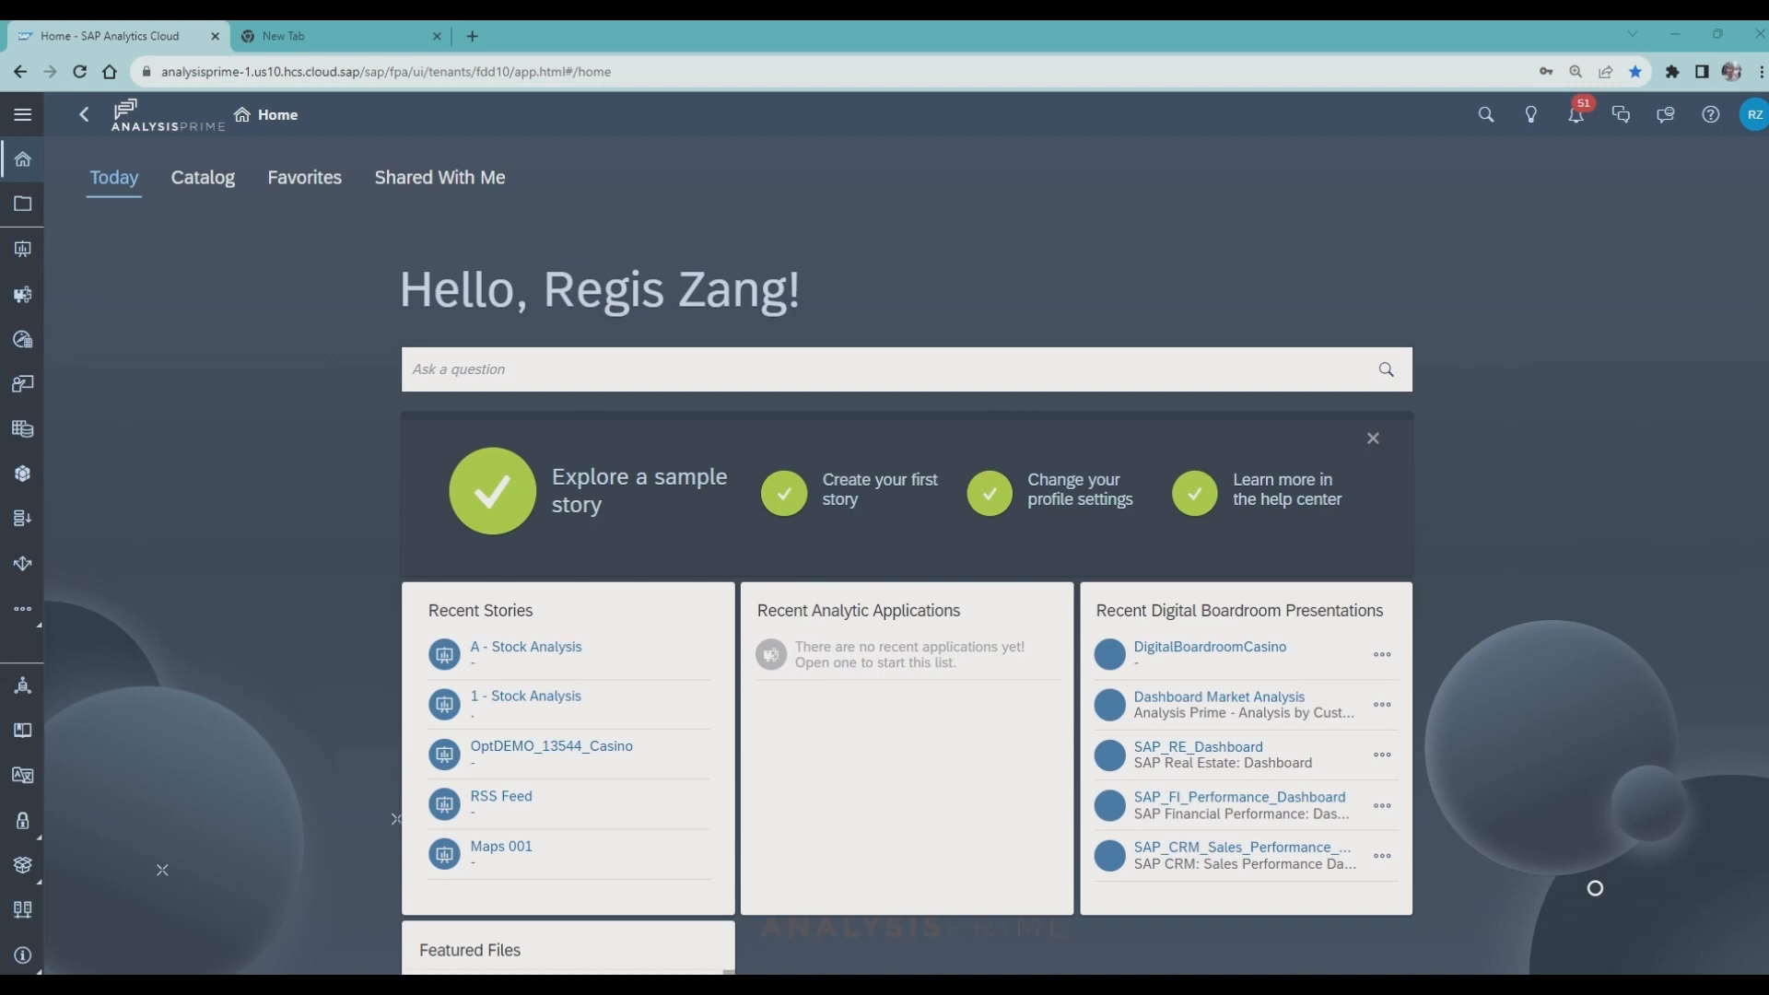
{"action": "mouse_move", "coordinate": [22, 475]}
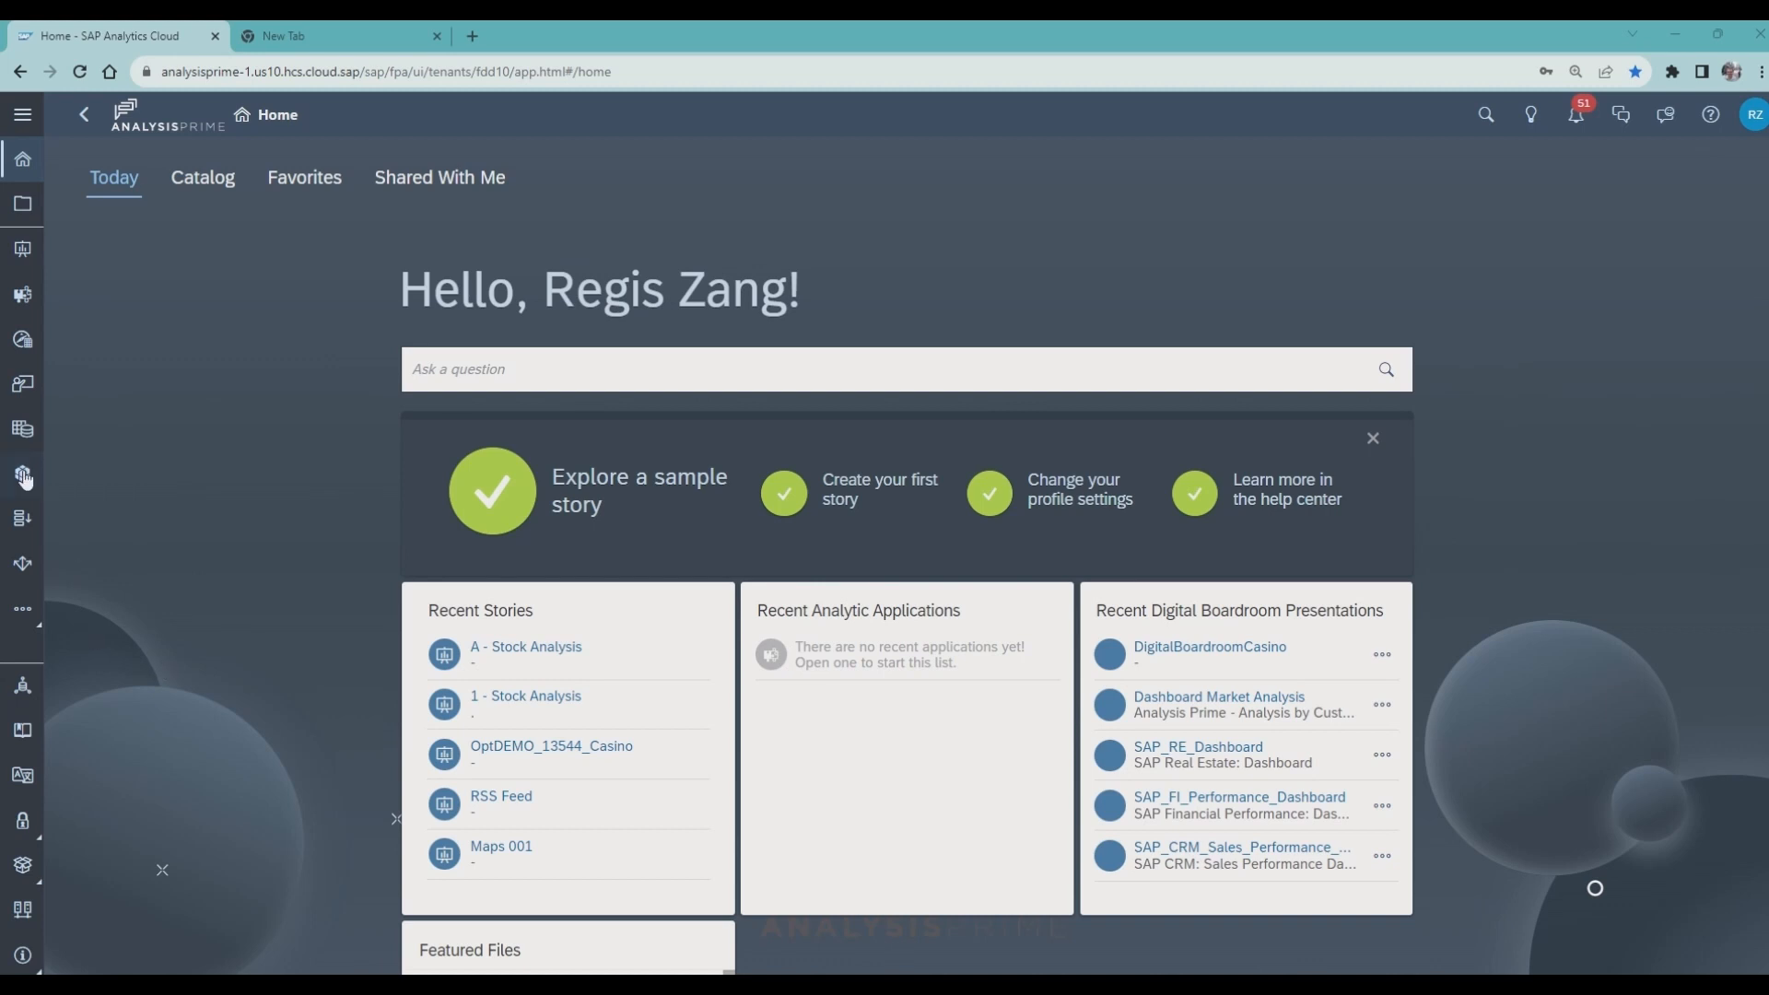
- Navigate from the home page to the Modeler area
{"action": "left_click", "coordinate": [22, 474]}
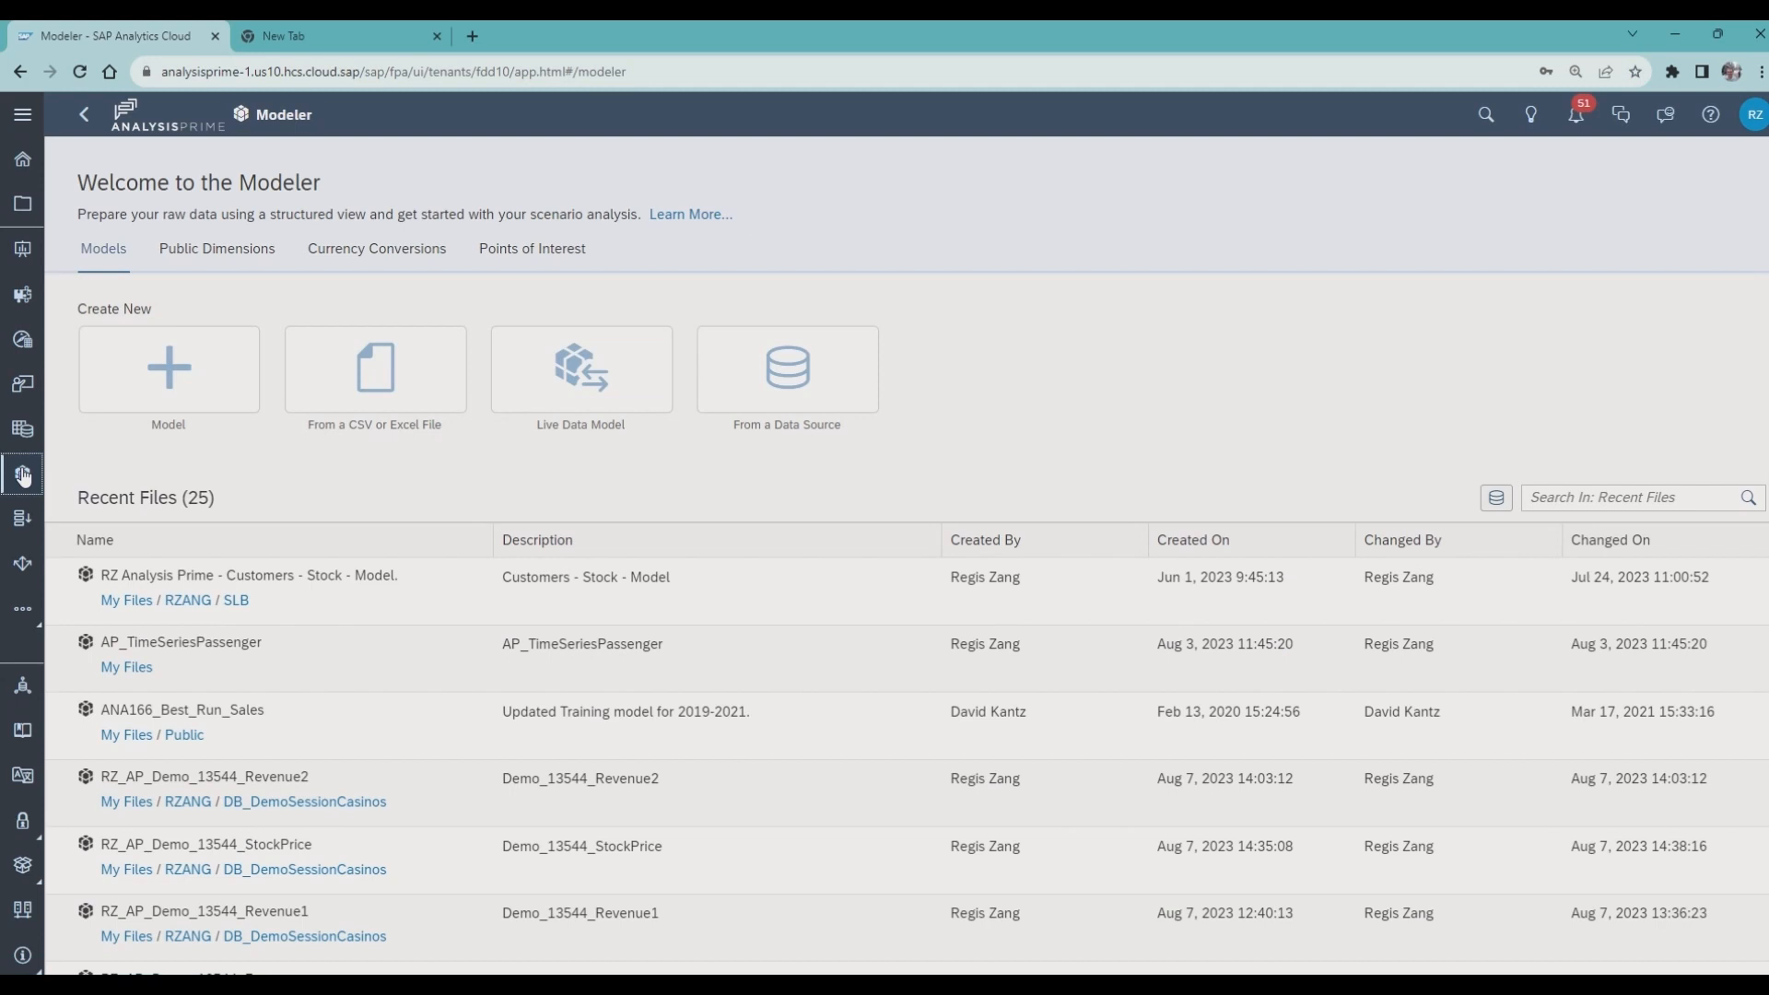
- Open the RZ Analysis Prime - Customers - Stock model in its Data Management workspace
{"action": "left_click", "coordinate": [246, 575]}
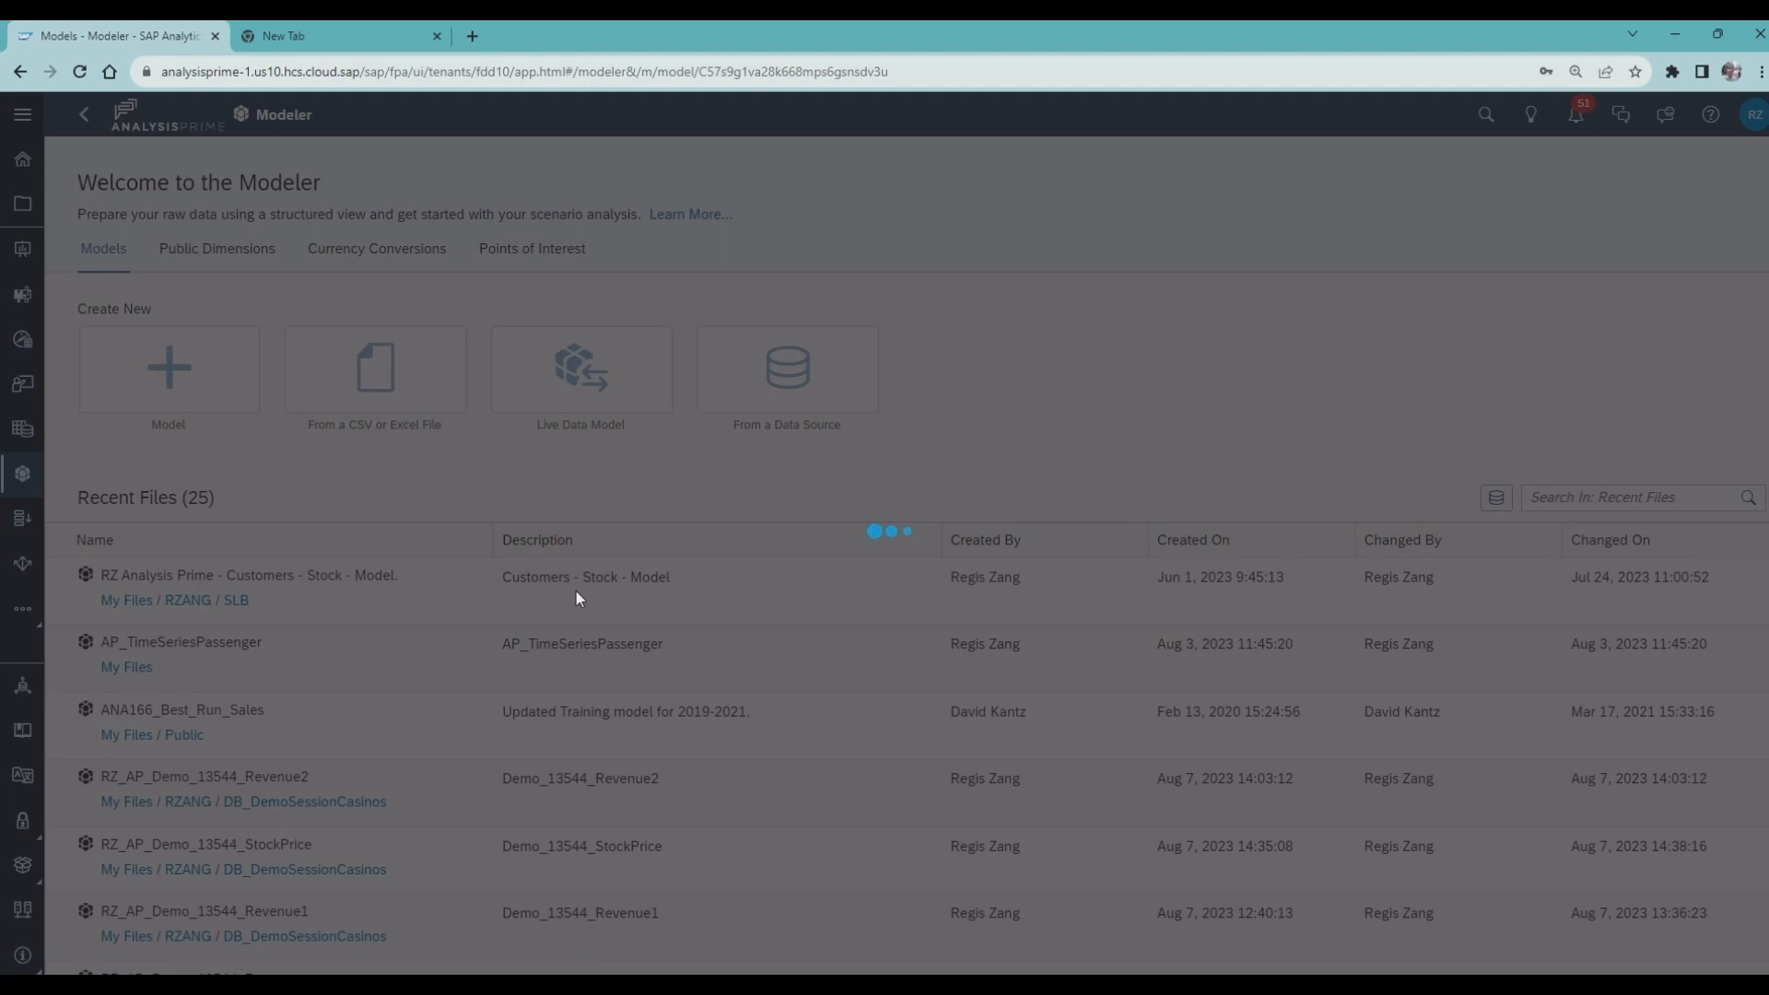
{"action": "left_click", "coordinate": [249, 575]}
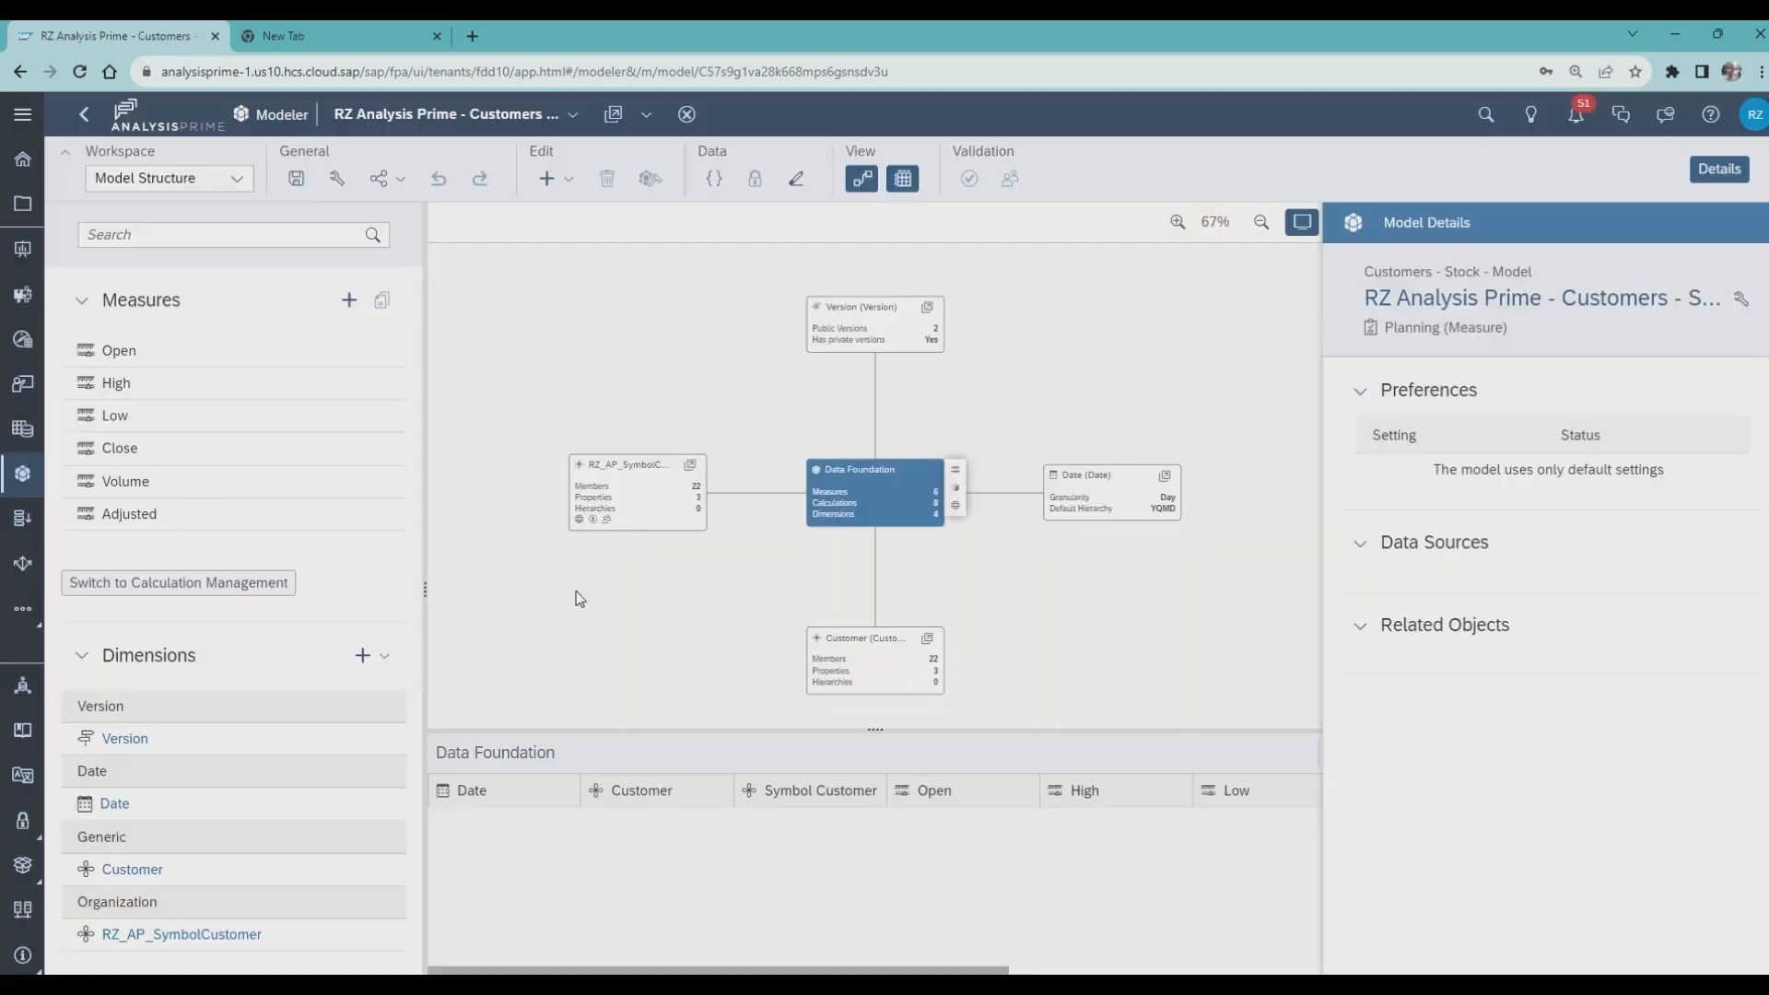
{"action": "left_click", "coordinate": [234, 179]}
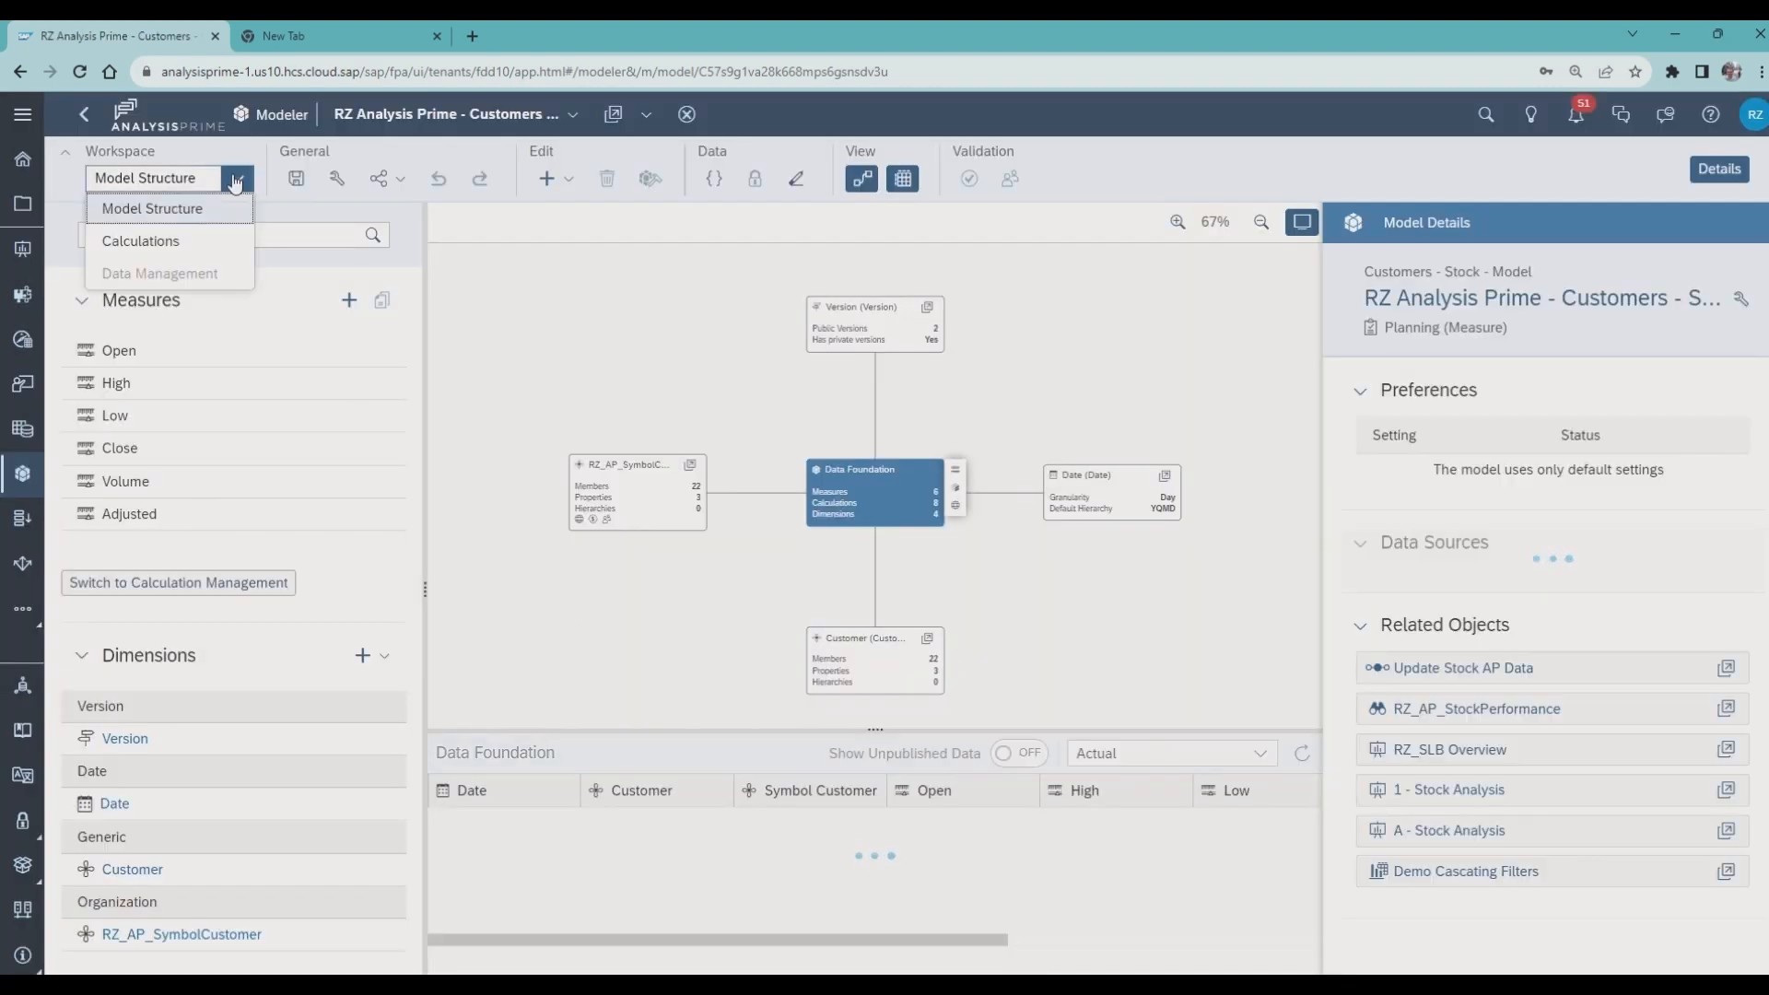
{"action": "left_click", "coordinate": [158, 272]}
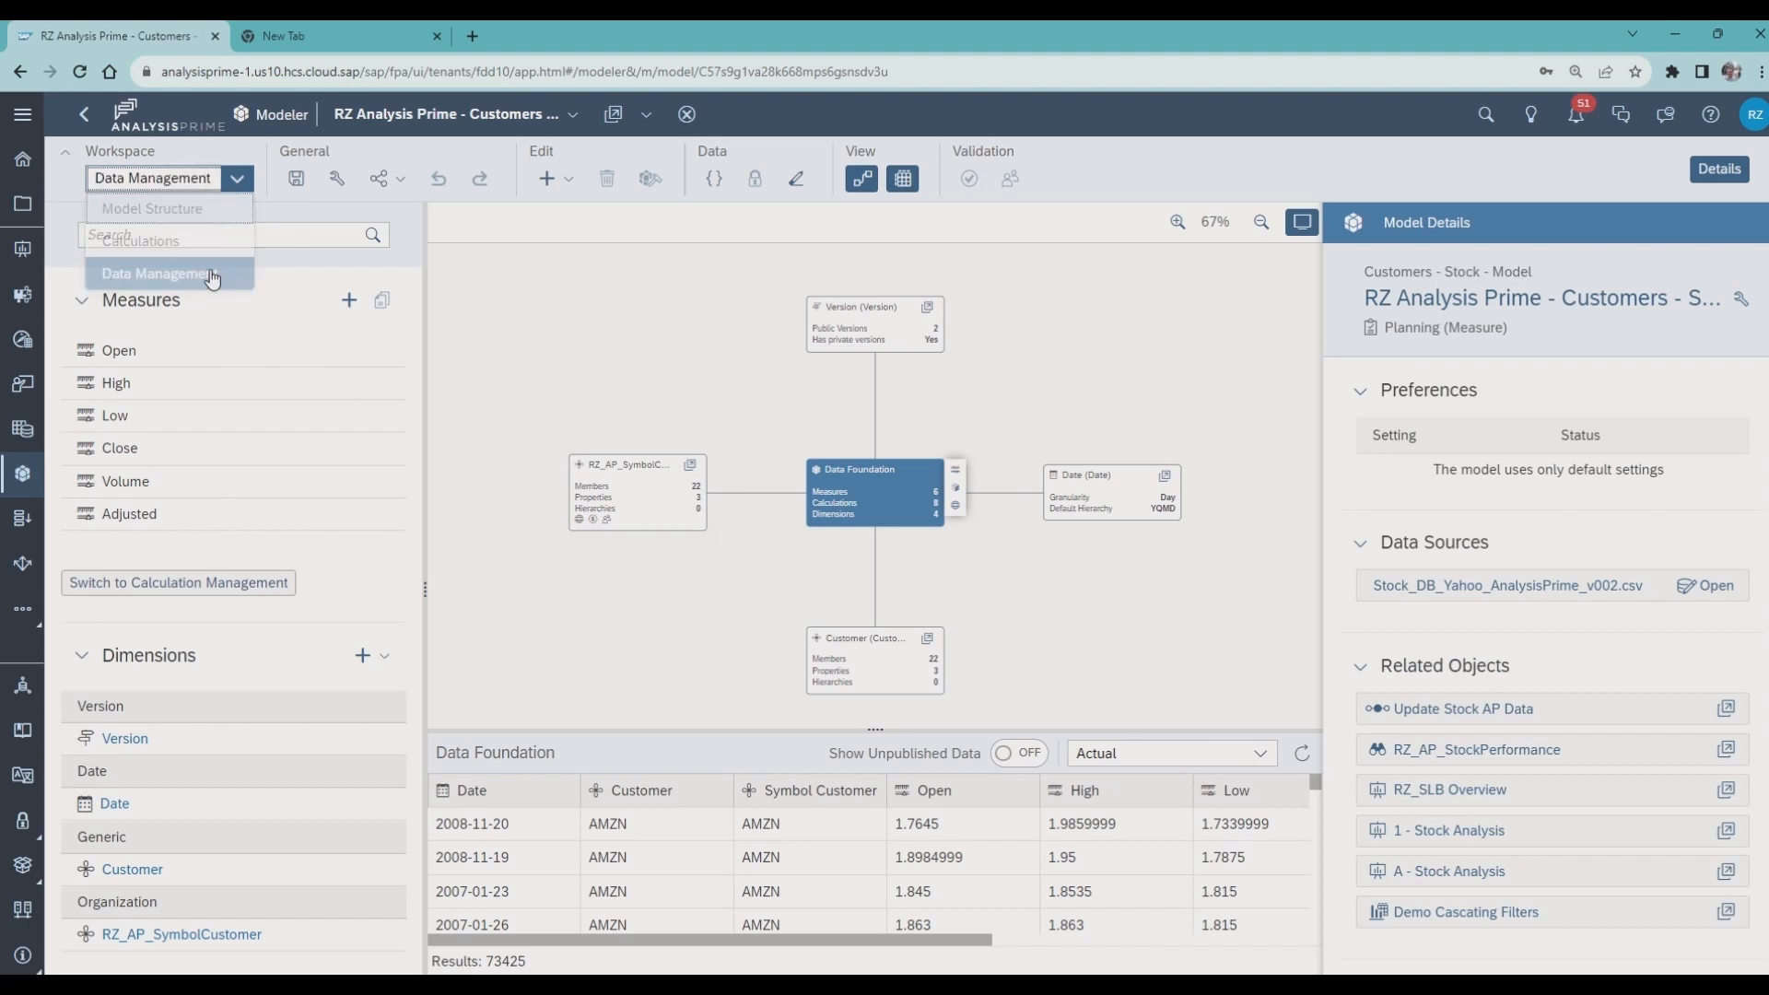
- Show the edit options for the Google Drive stock import job under Import / Export Jobs
{"action": "left_click", "coordinate": [153, 273]}
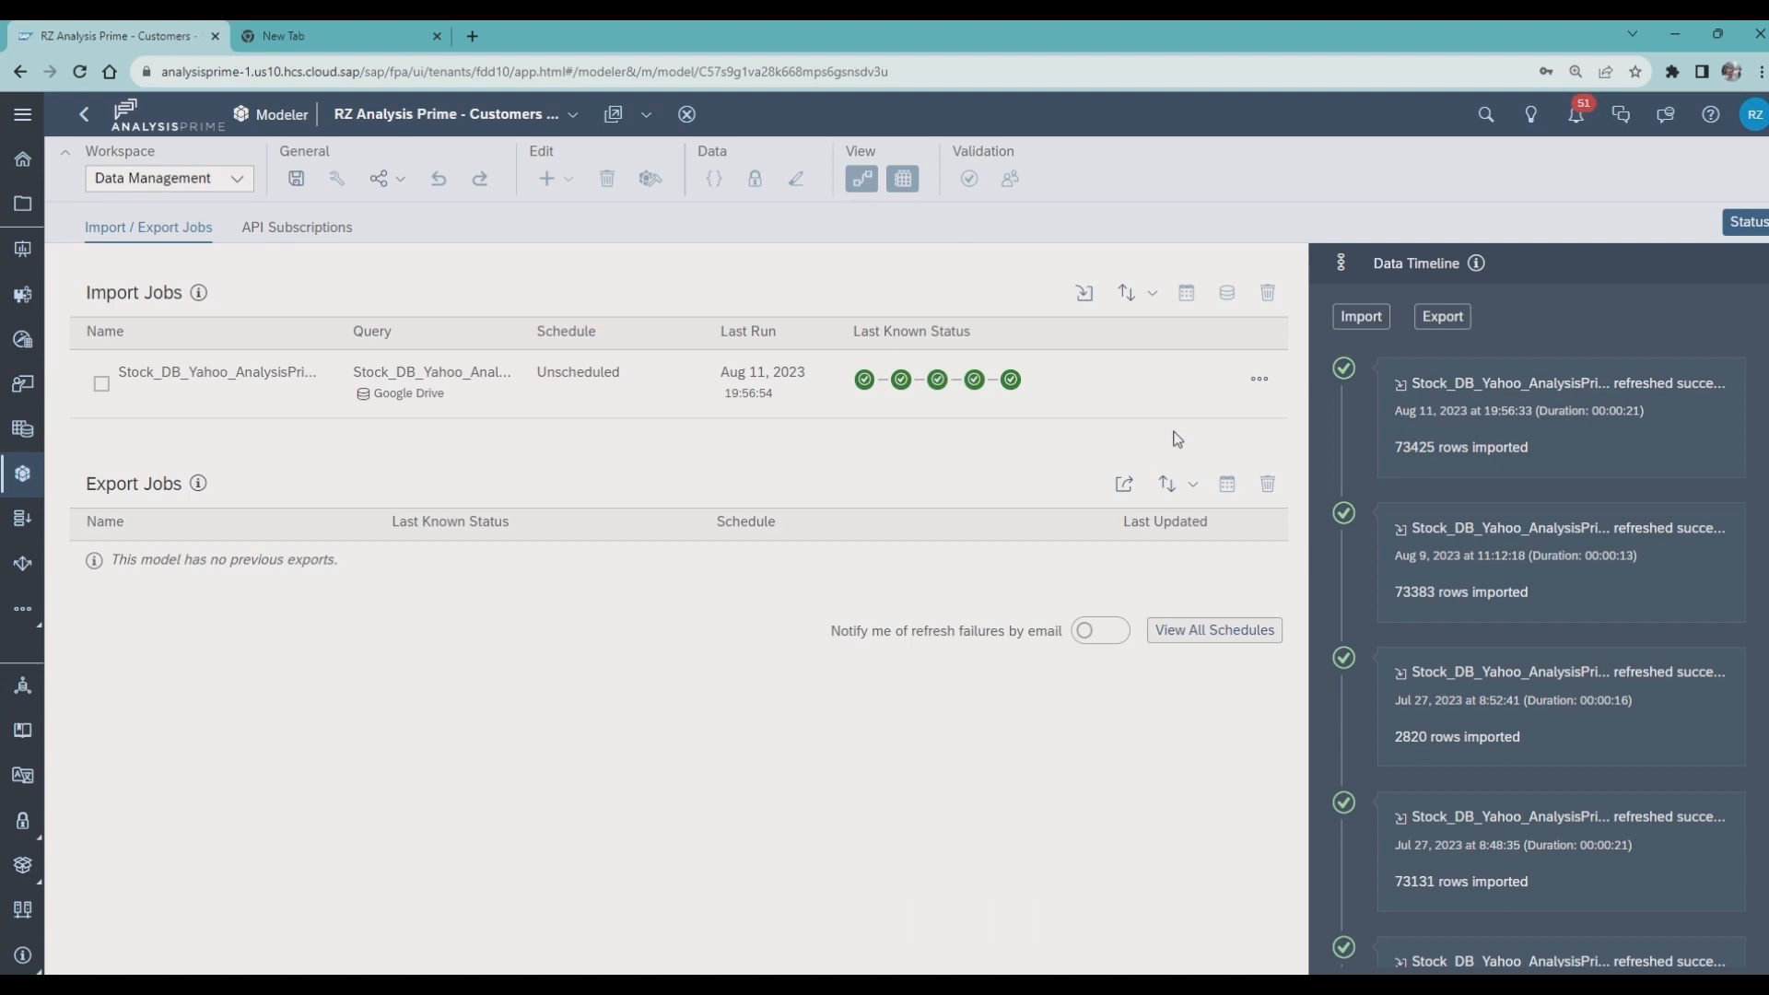
{"action": "left_click", "coordinate": [1259, 378]}
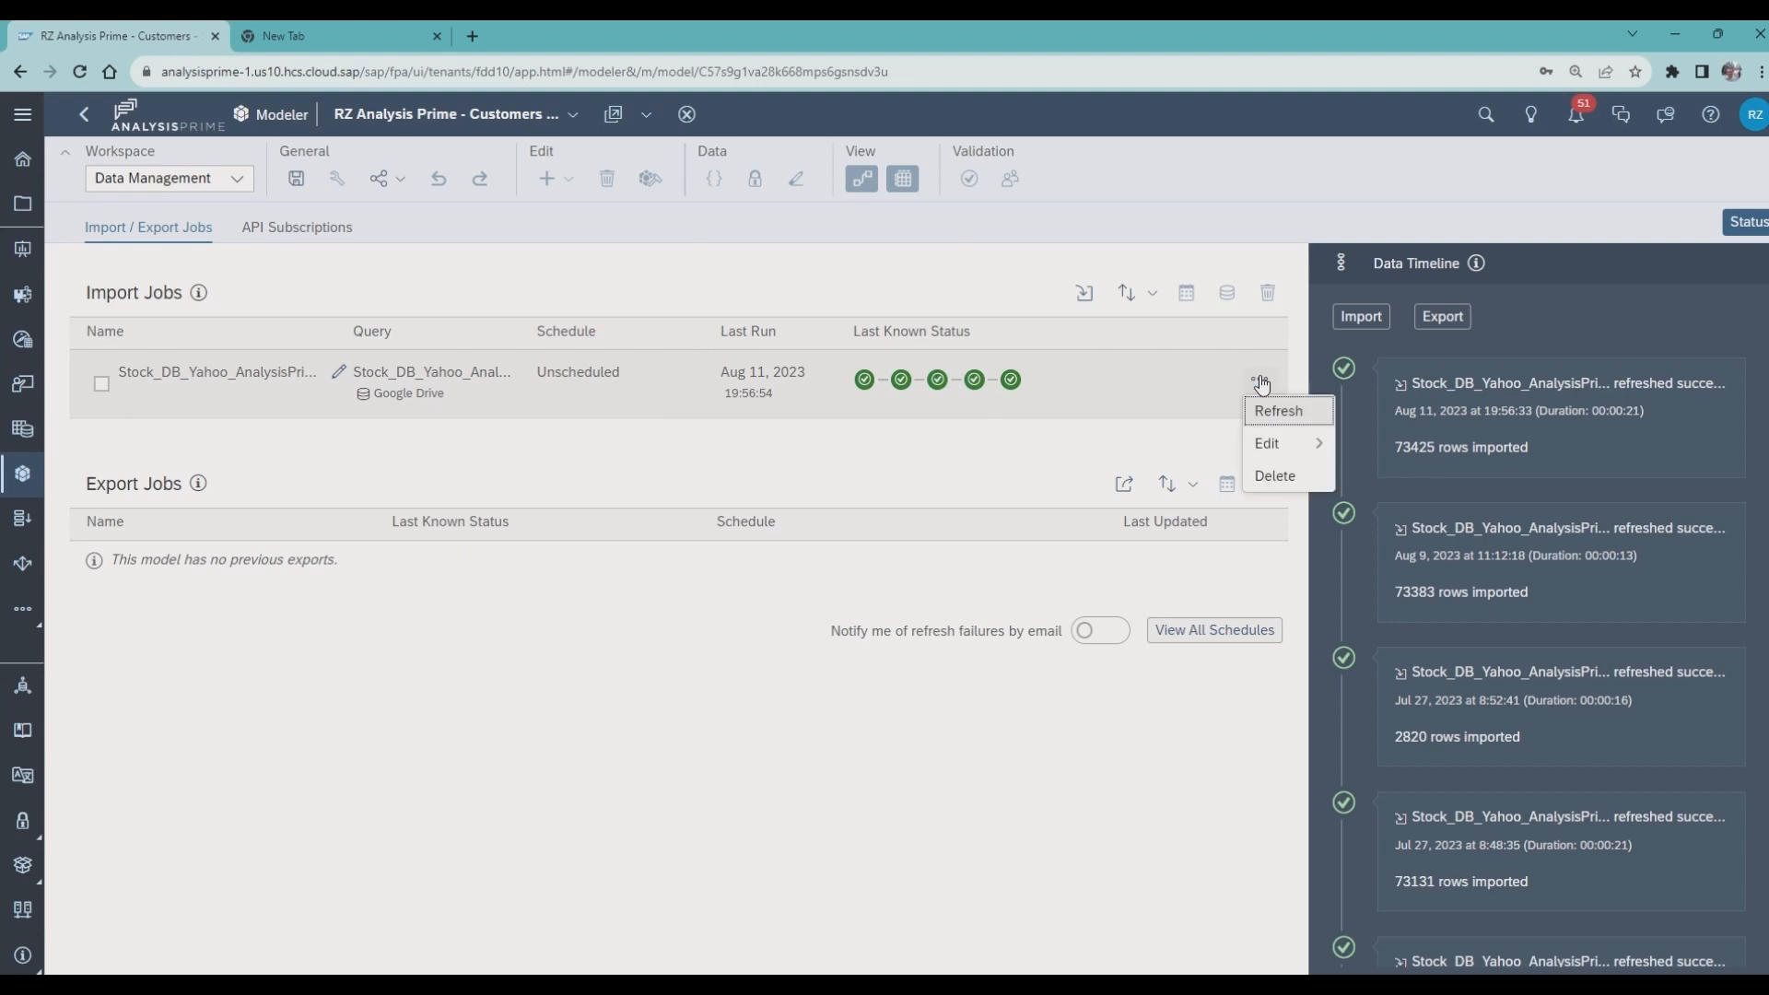
{"action": "mouse_move", "coordinate": [1266, 442]}
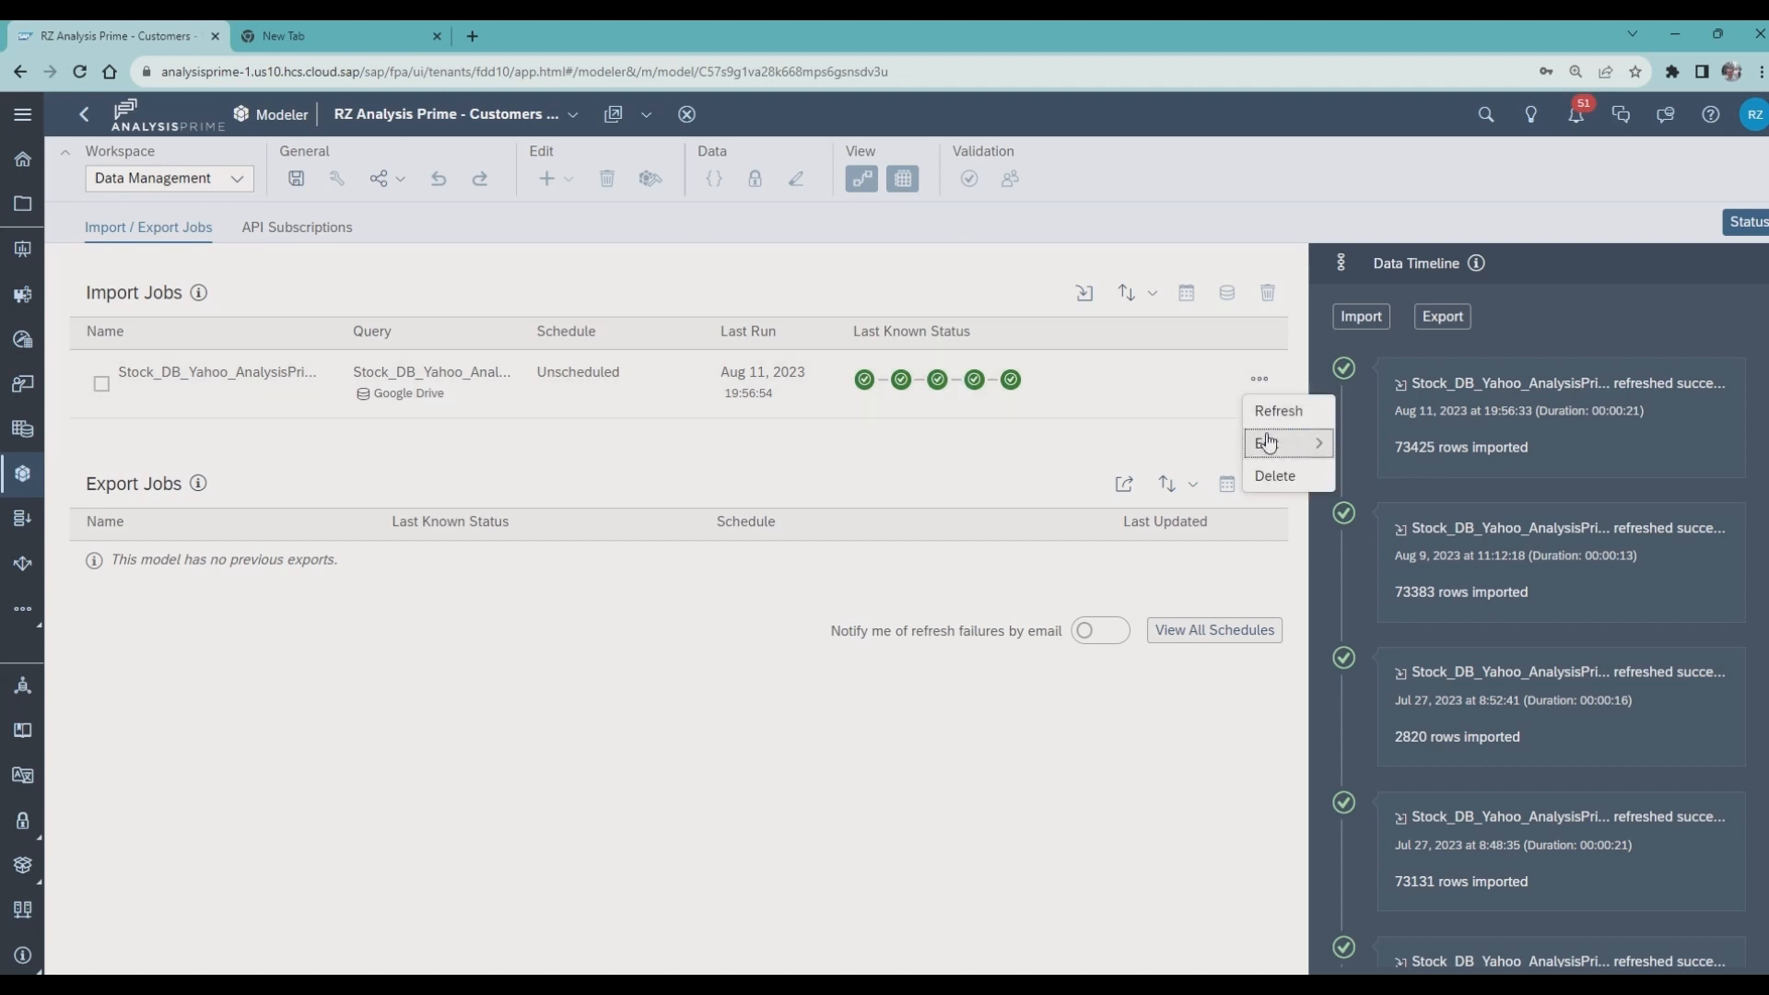
{"action": "left_click", "coordinate": [1266, 443]}
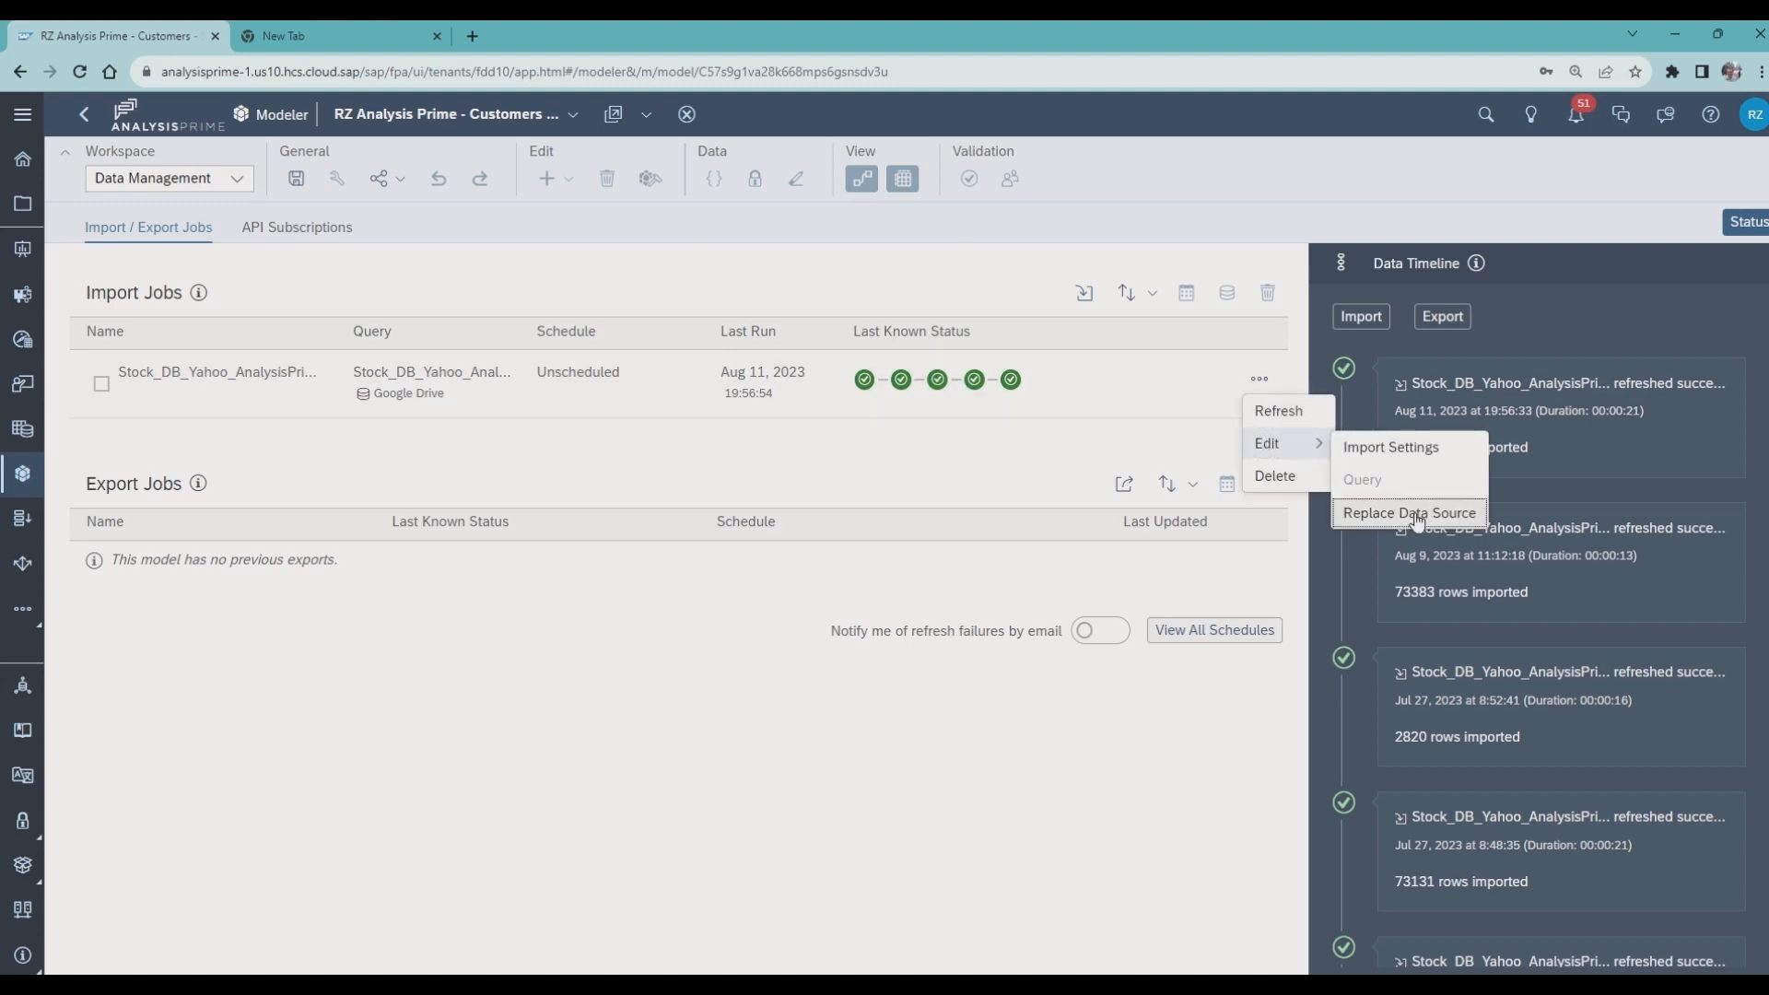
- Choose Replace Data Source and select Google Drive from the Google-filtered source list
{"action": "left_click", "coordinate": [1408, 512]}
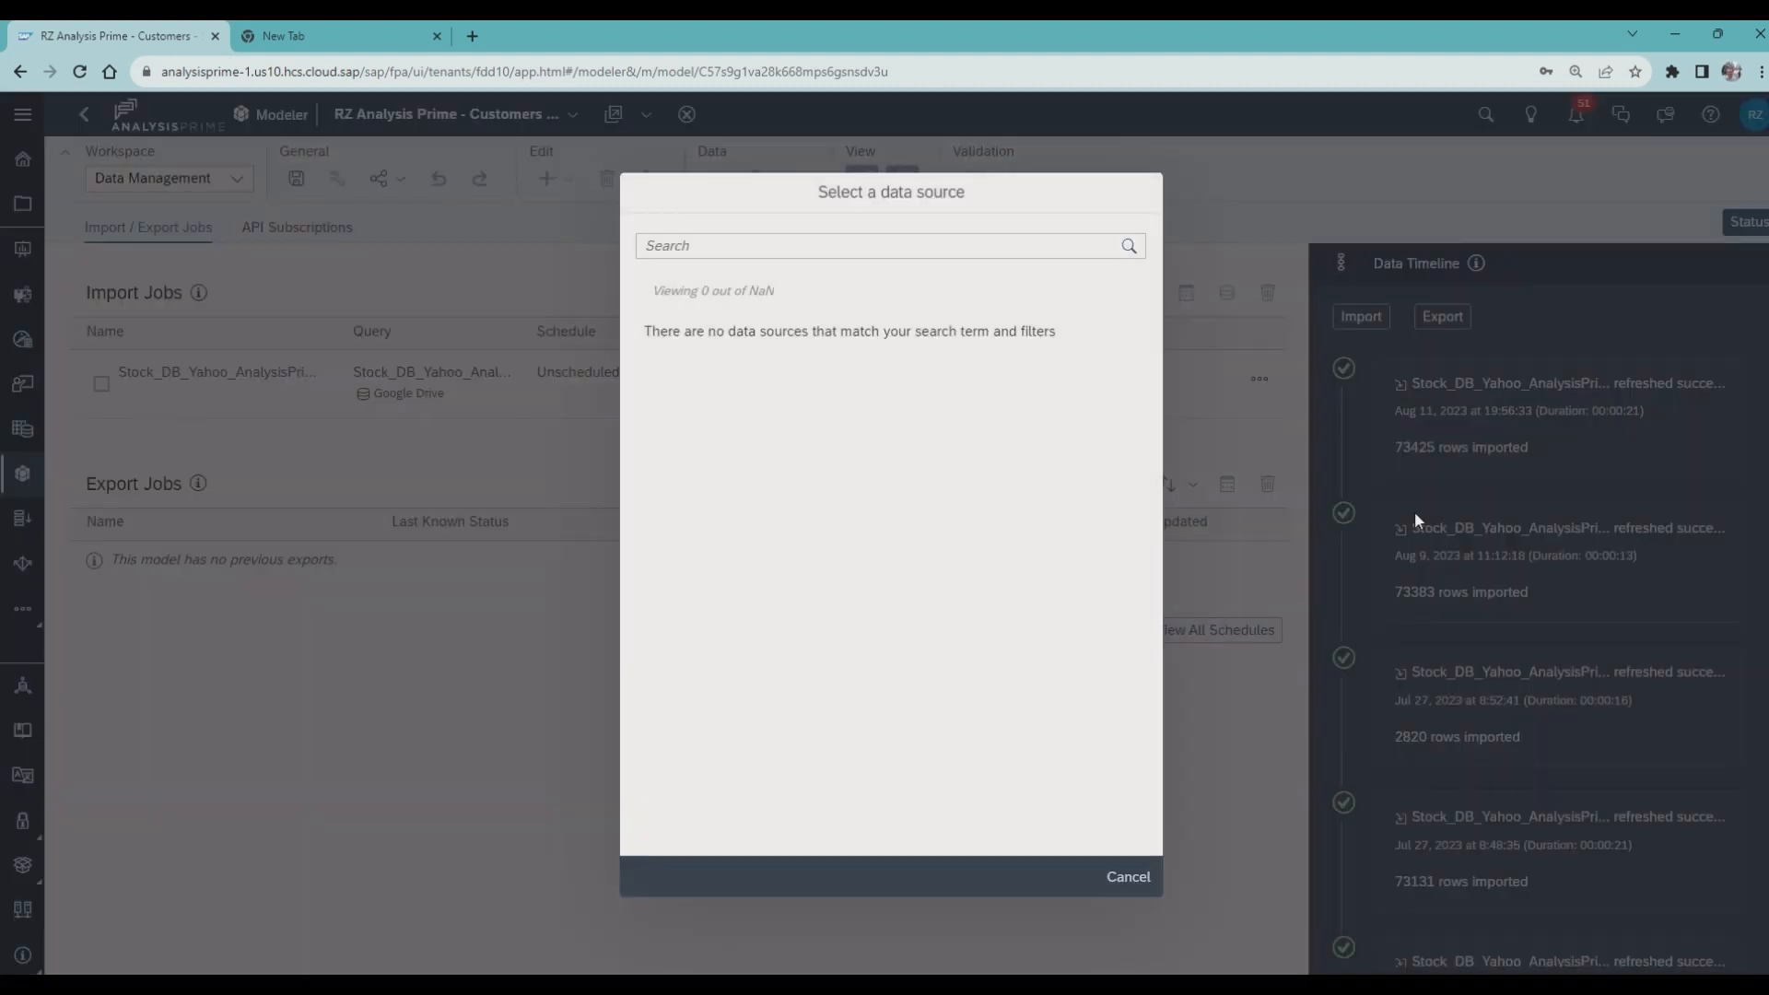
{"action": "left_click", "coordinate": [1128, 246]}
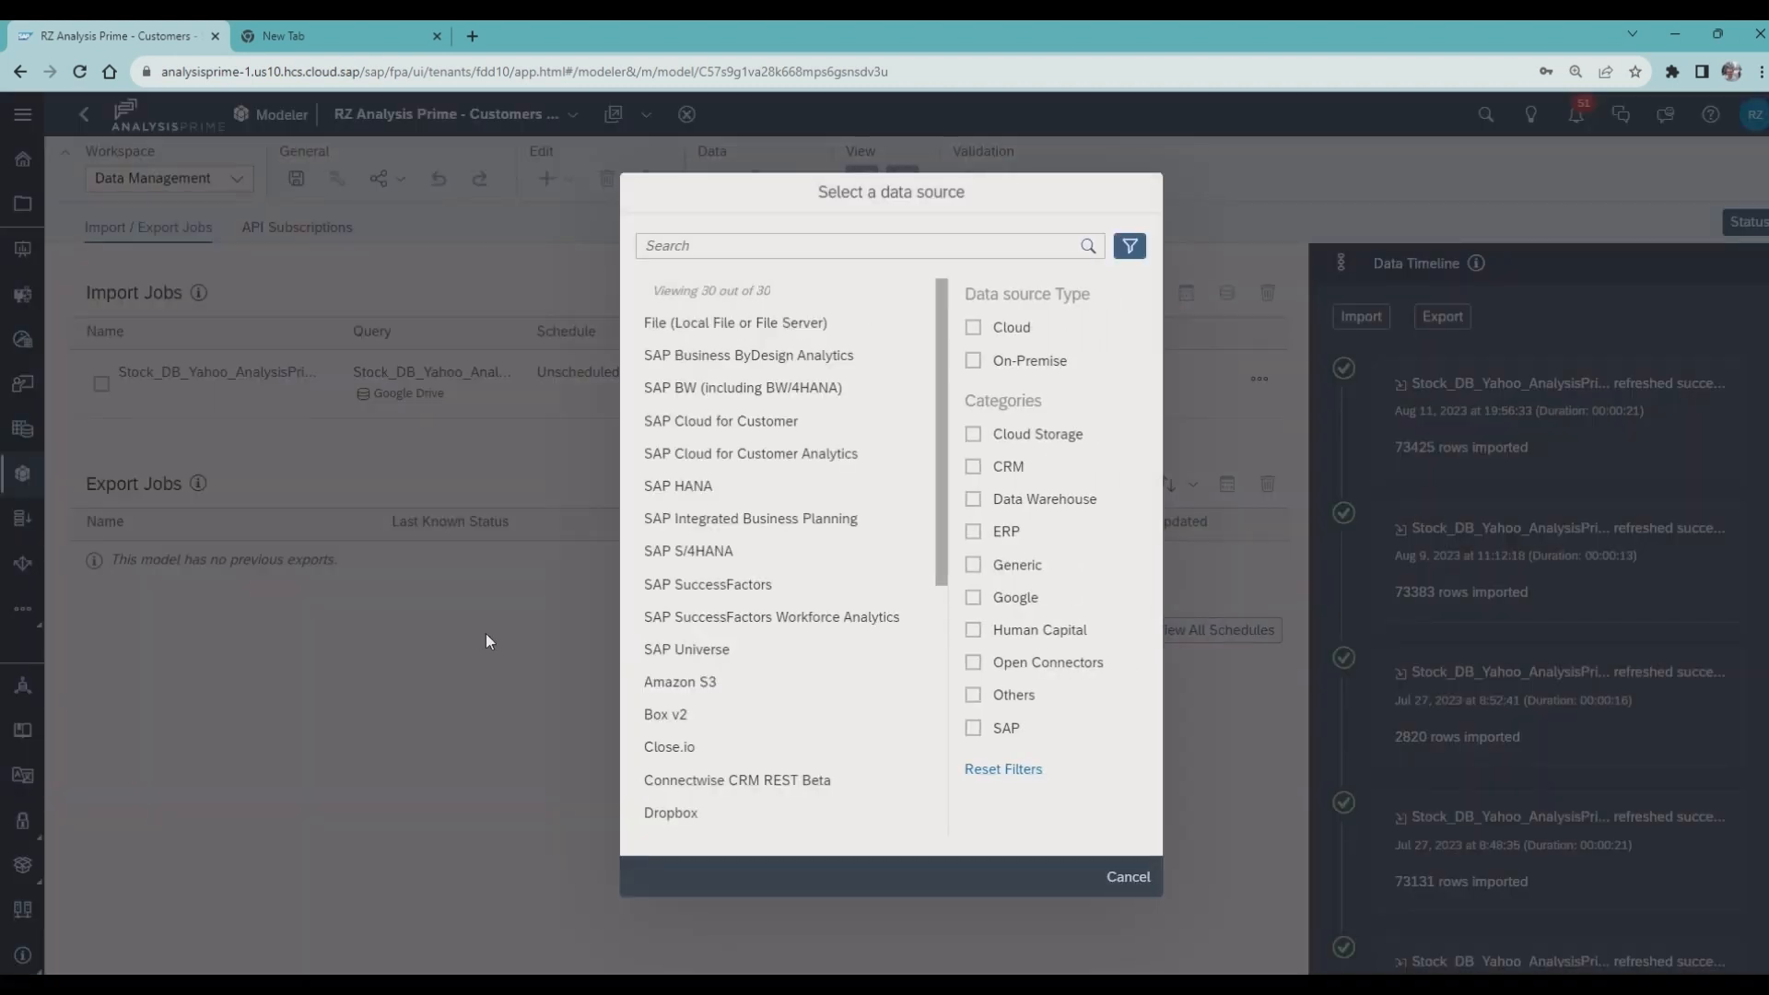
{"action": "mouse_move", "coordinate": [688, 551]}
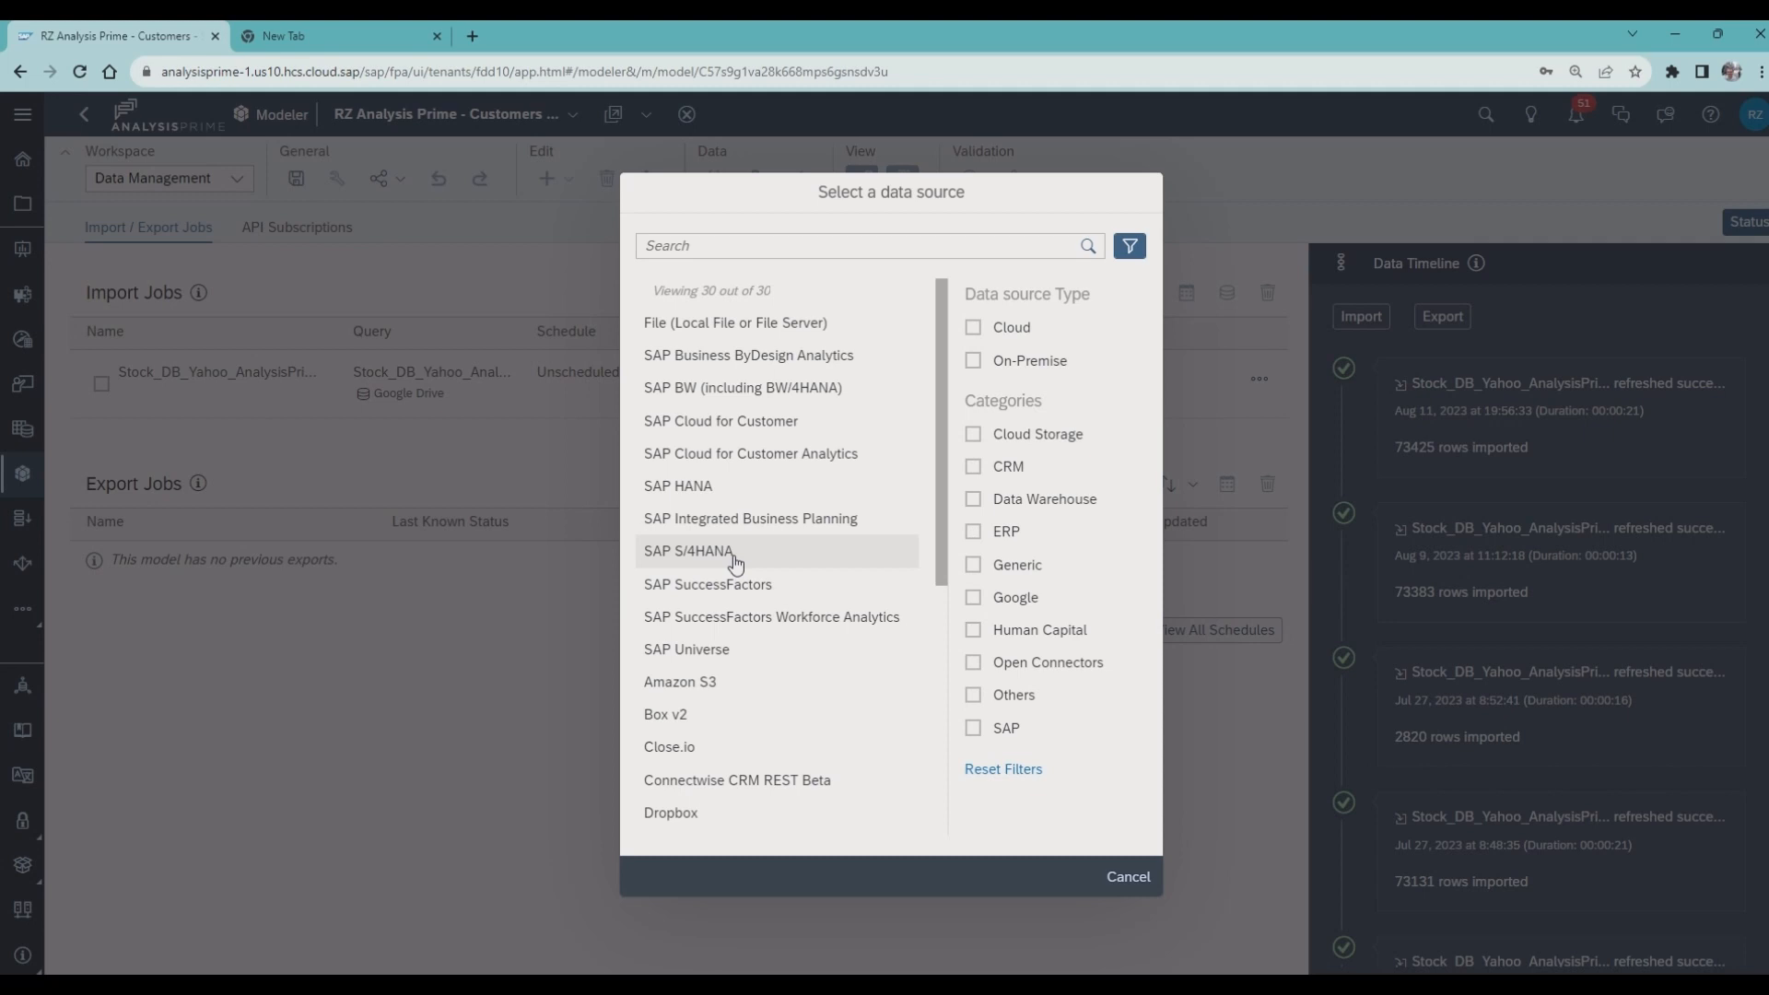
{"action": "mouse_move", "coordinate": [1014, 682]}
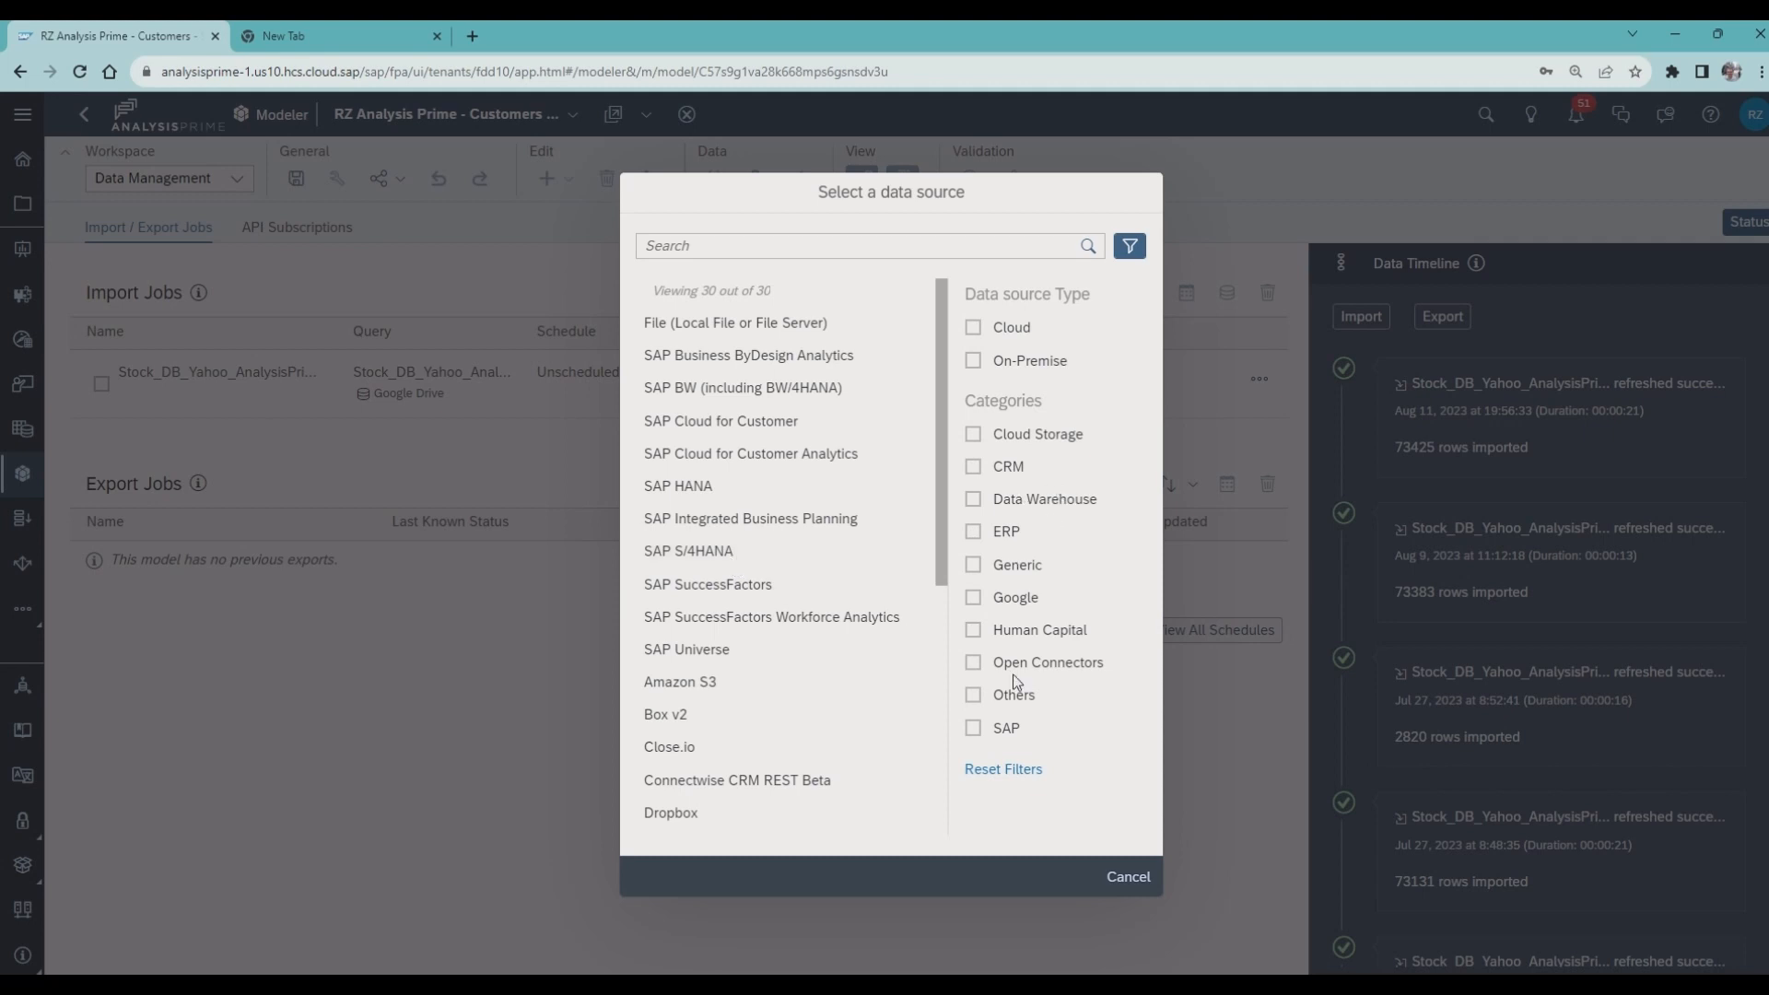
{"action": "left_click", "coordinate": [975, 597]}
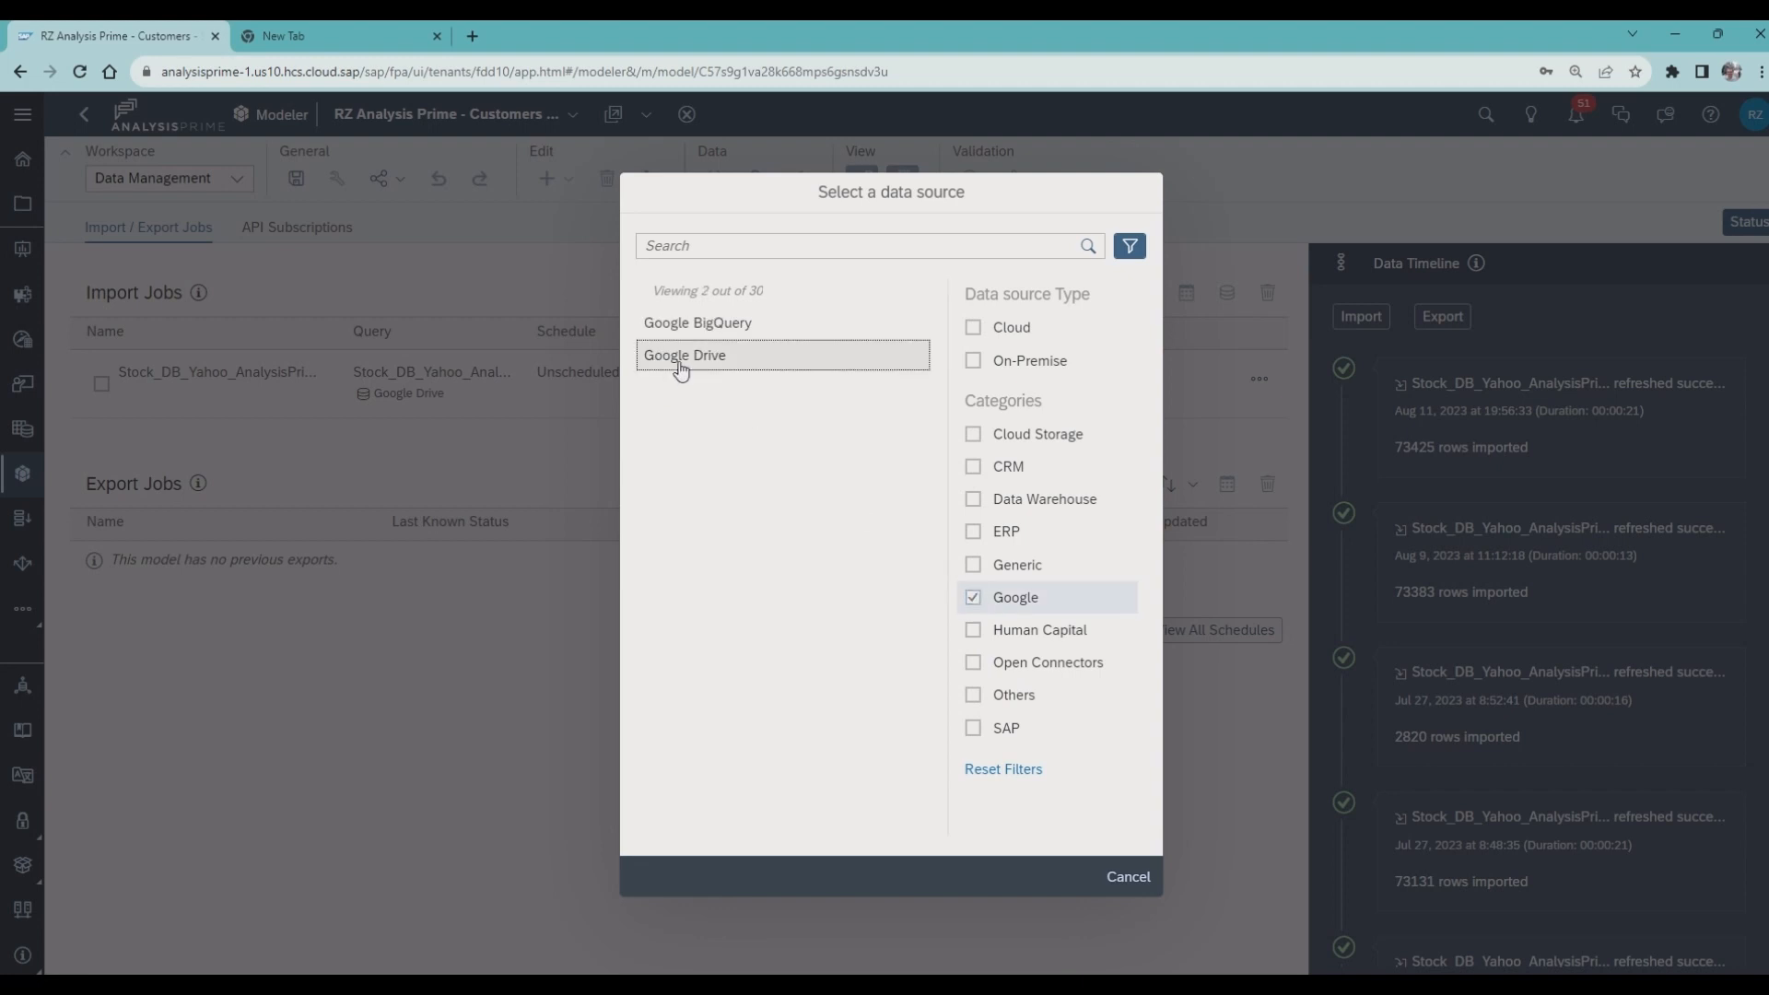
{"action": "left_click", "coordinate": [1126, 877]}
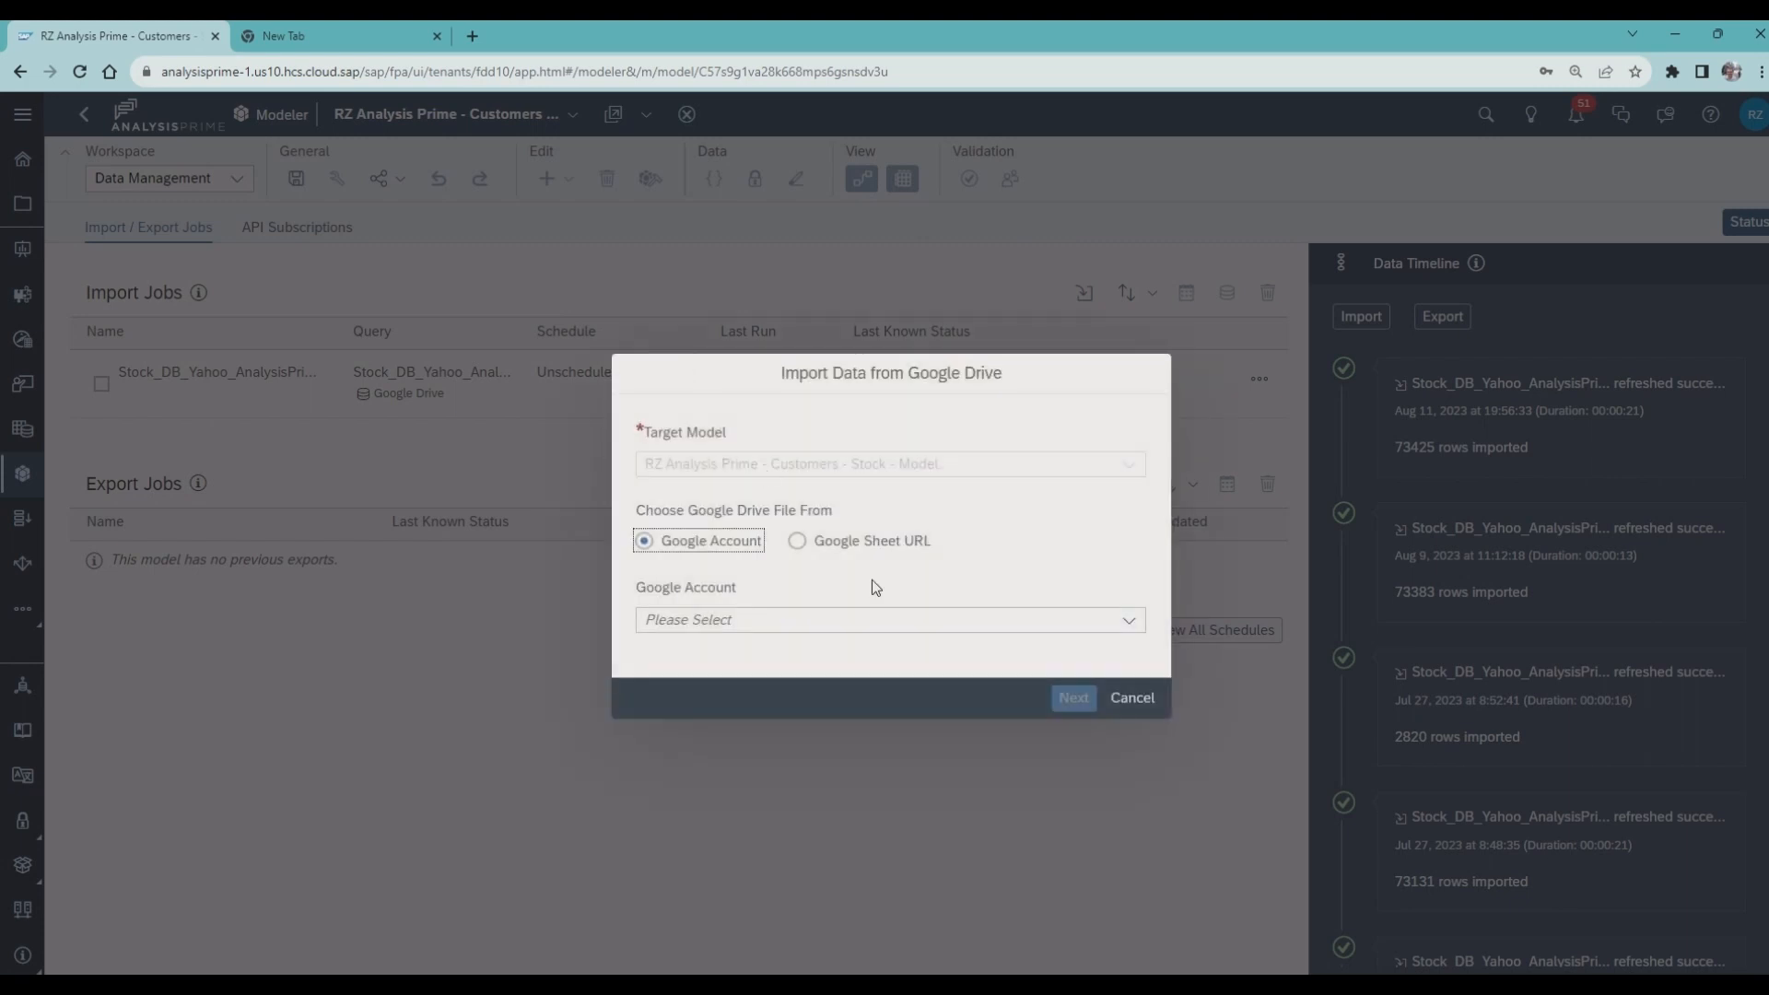
- Point the job at 00001-StockData/Stock_DB_Yahoo_AnalysisPrime_v002.csv with first-row headers and auto-detected delimiter
{"action": "left_click", "coordinate": [890, 619]}
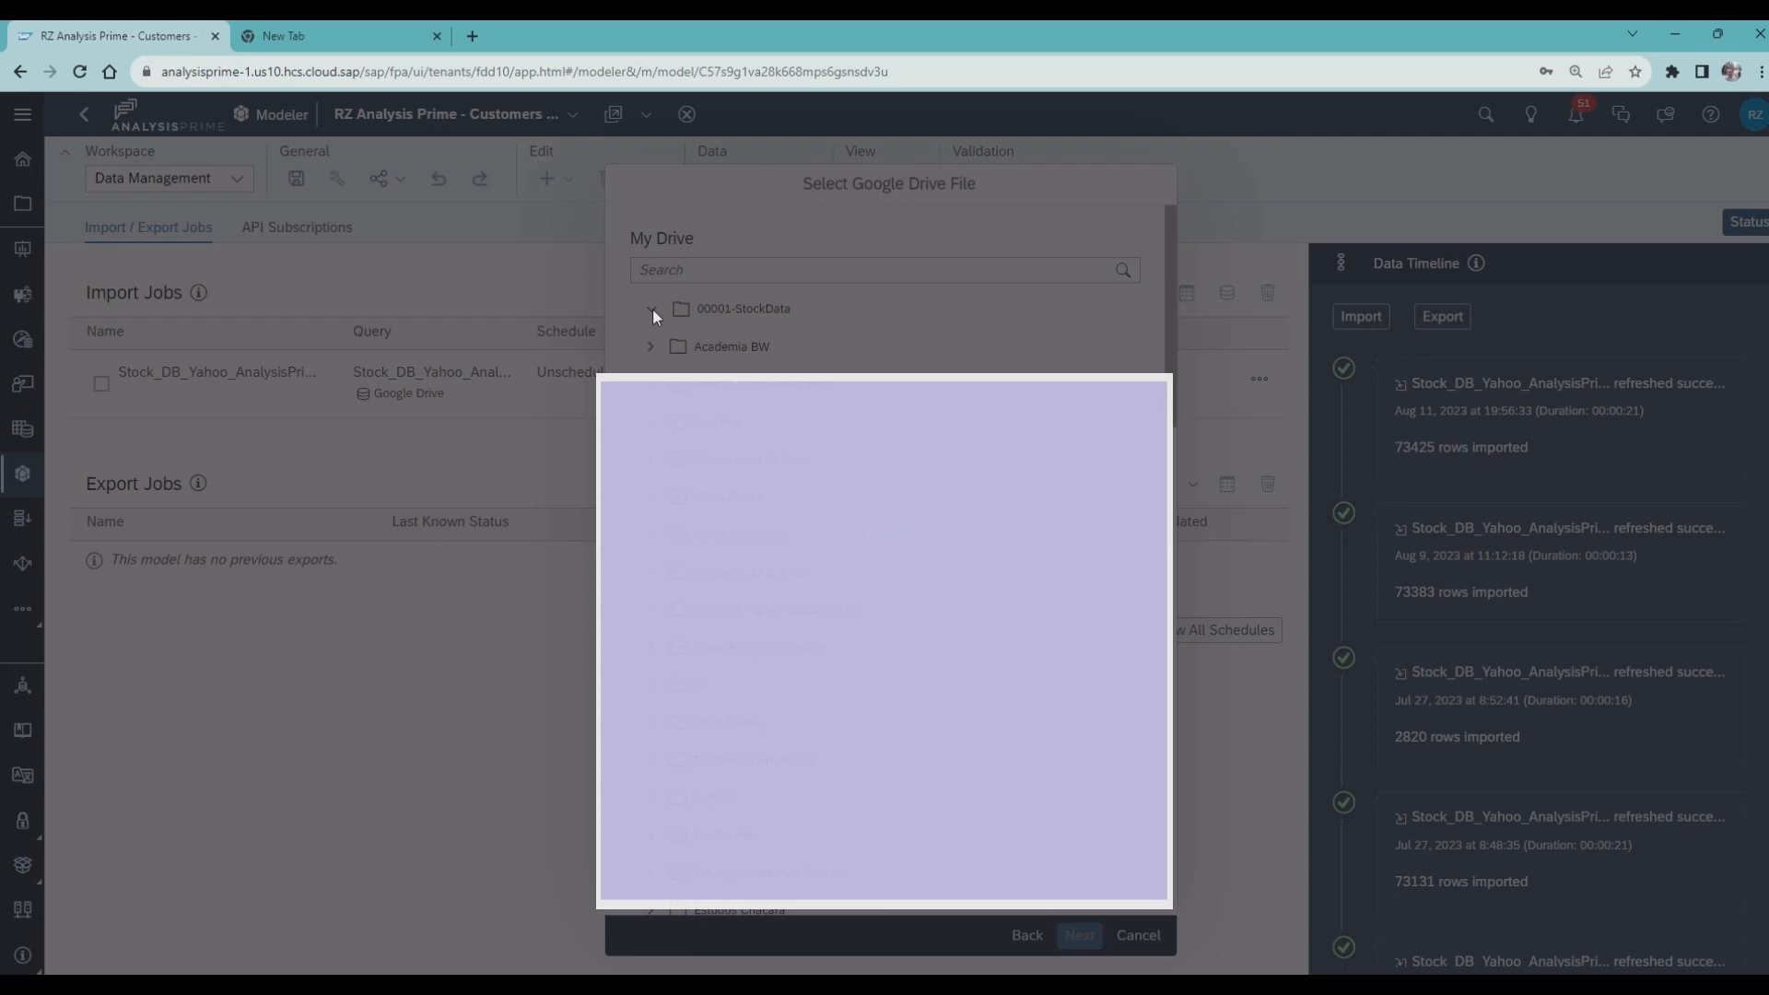
{"action": "left_click", "coordinate": [653, 310]}
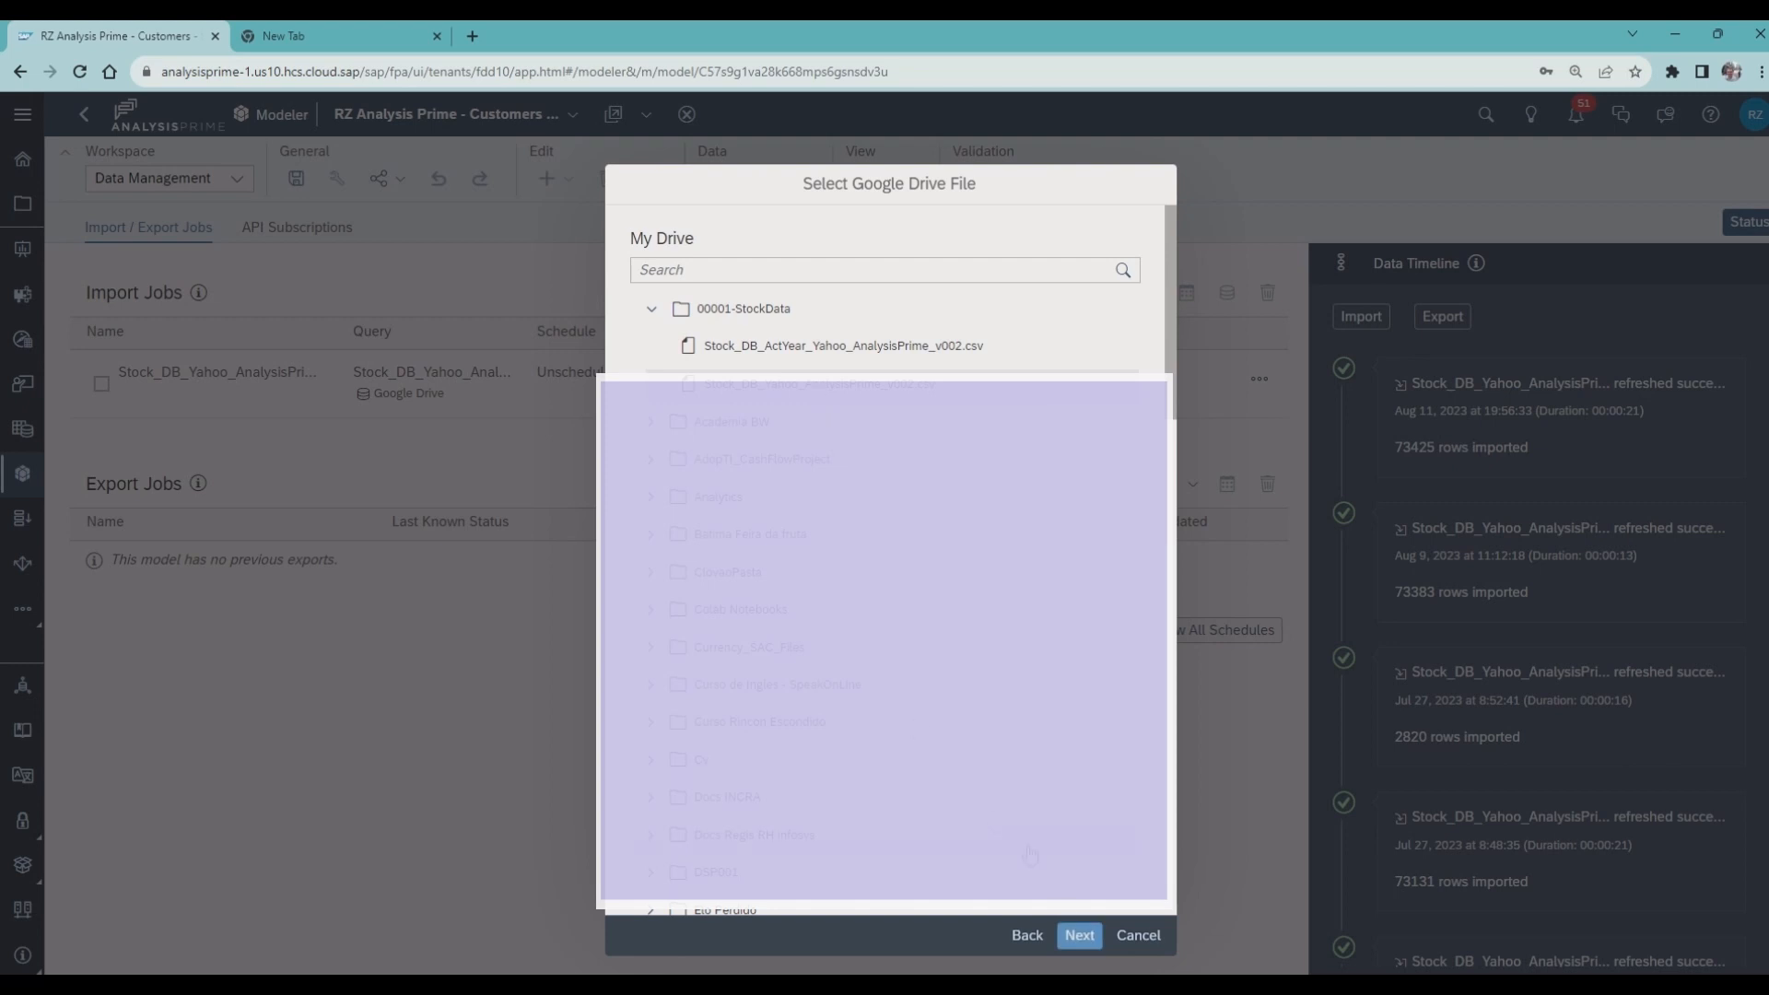
{"action": "left_click", "coordinate": [1078, 934]}
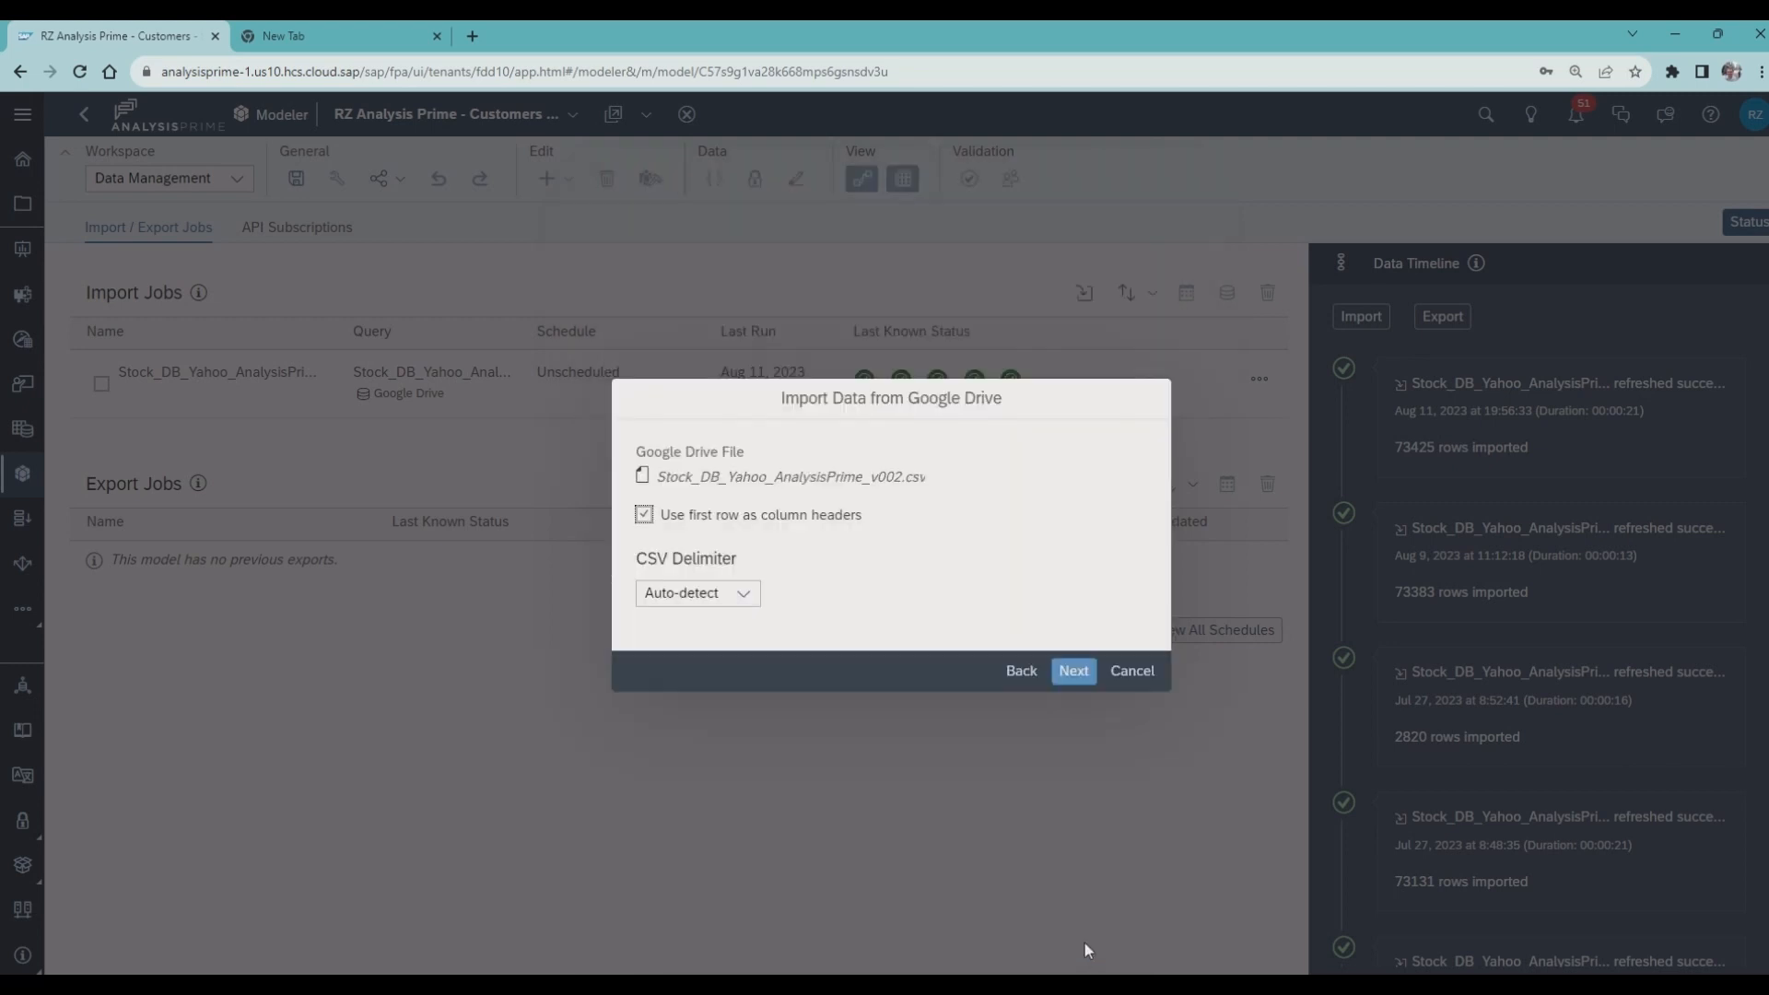
{"action": "mouse_move", "coordinate": [911, 723]}
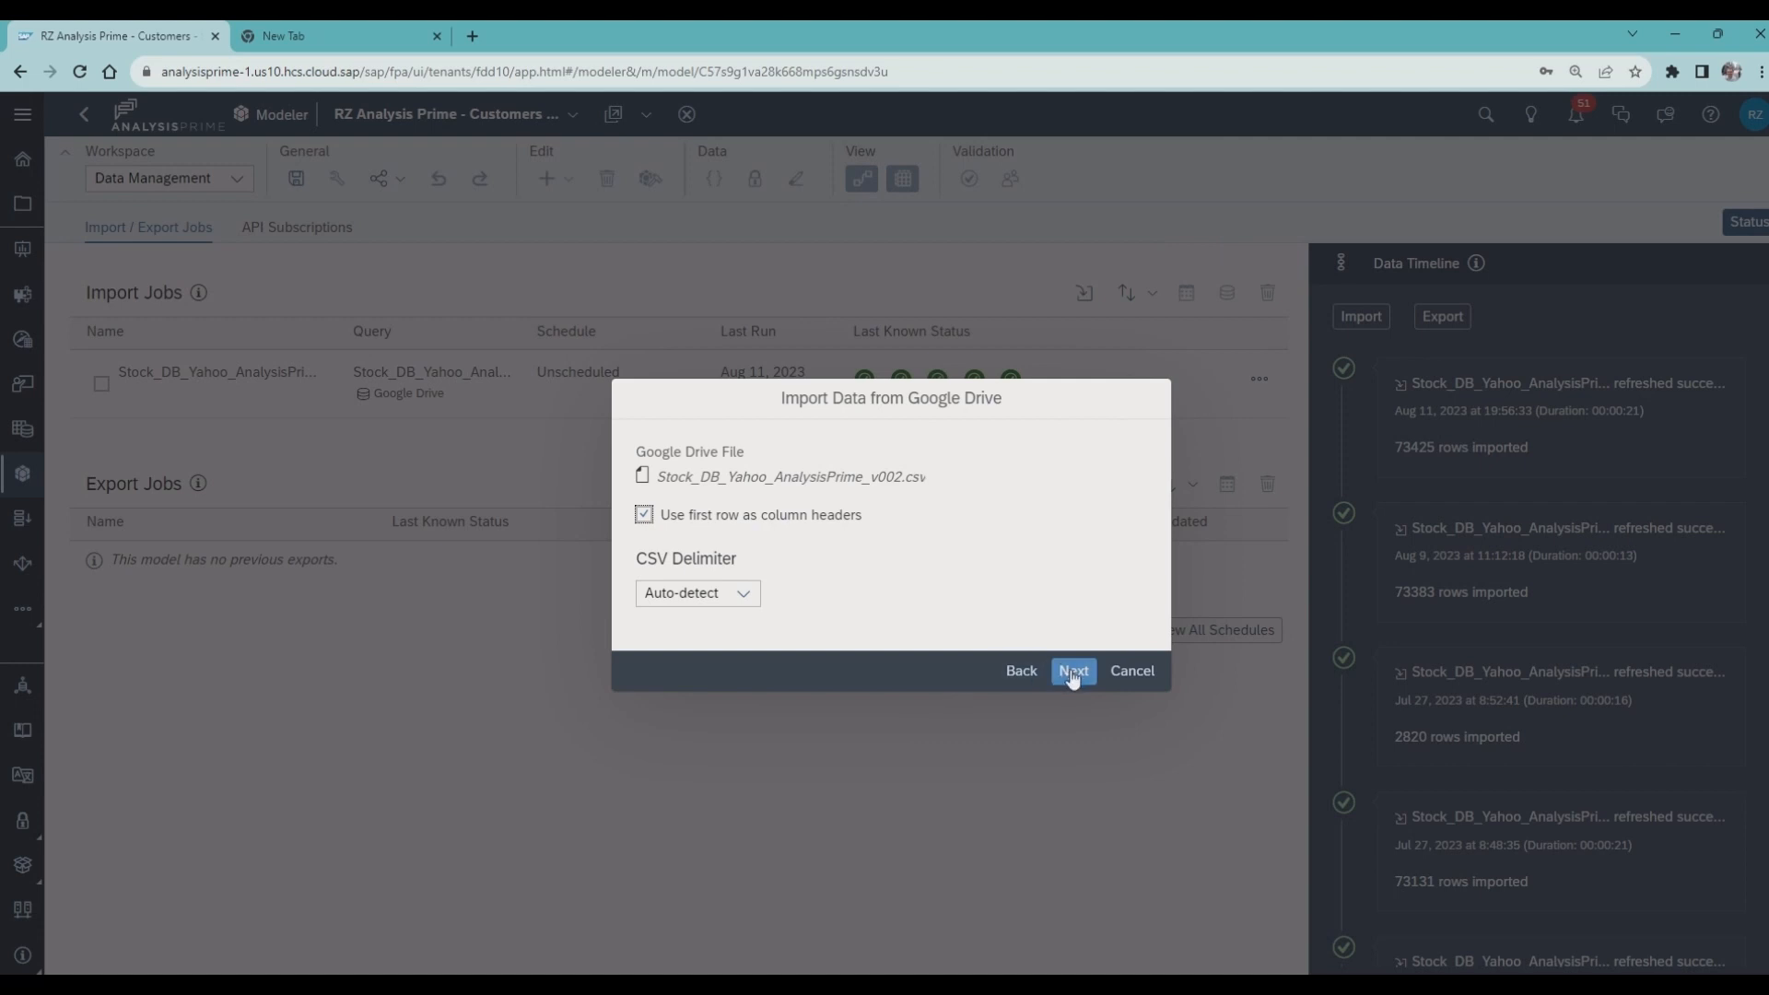
{"action": "left_click", "coordinate": [1072, 671]}
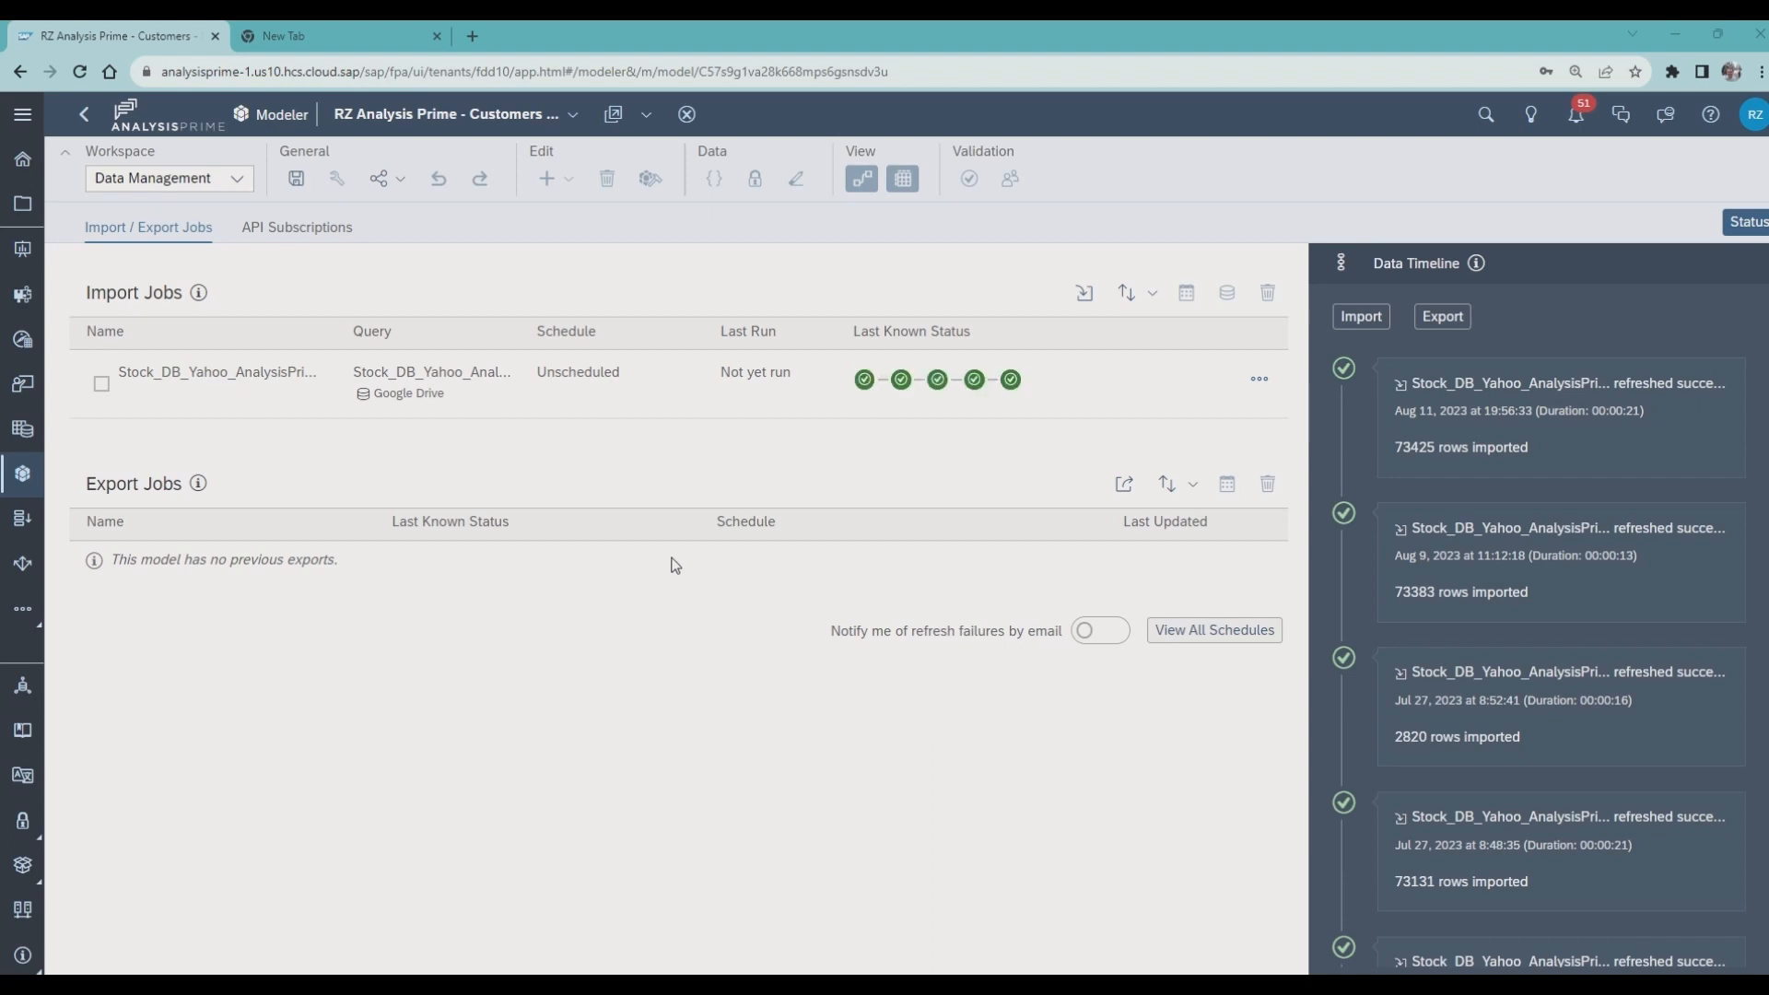
{"action": "mouse_move", "coordinate": [675, 564]}
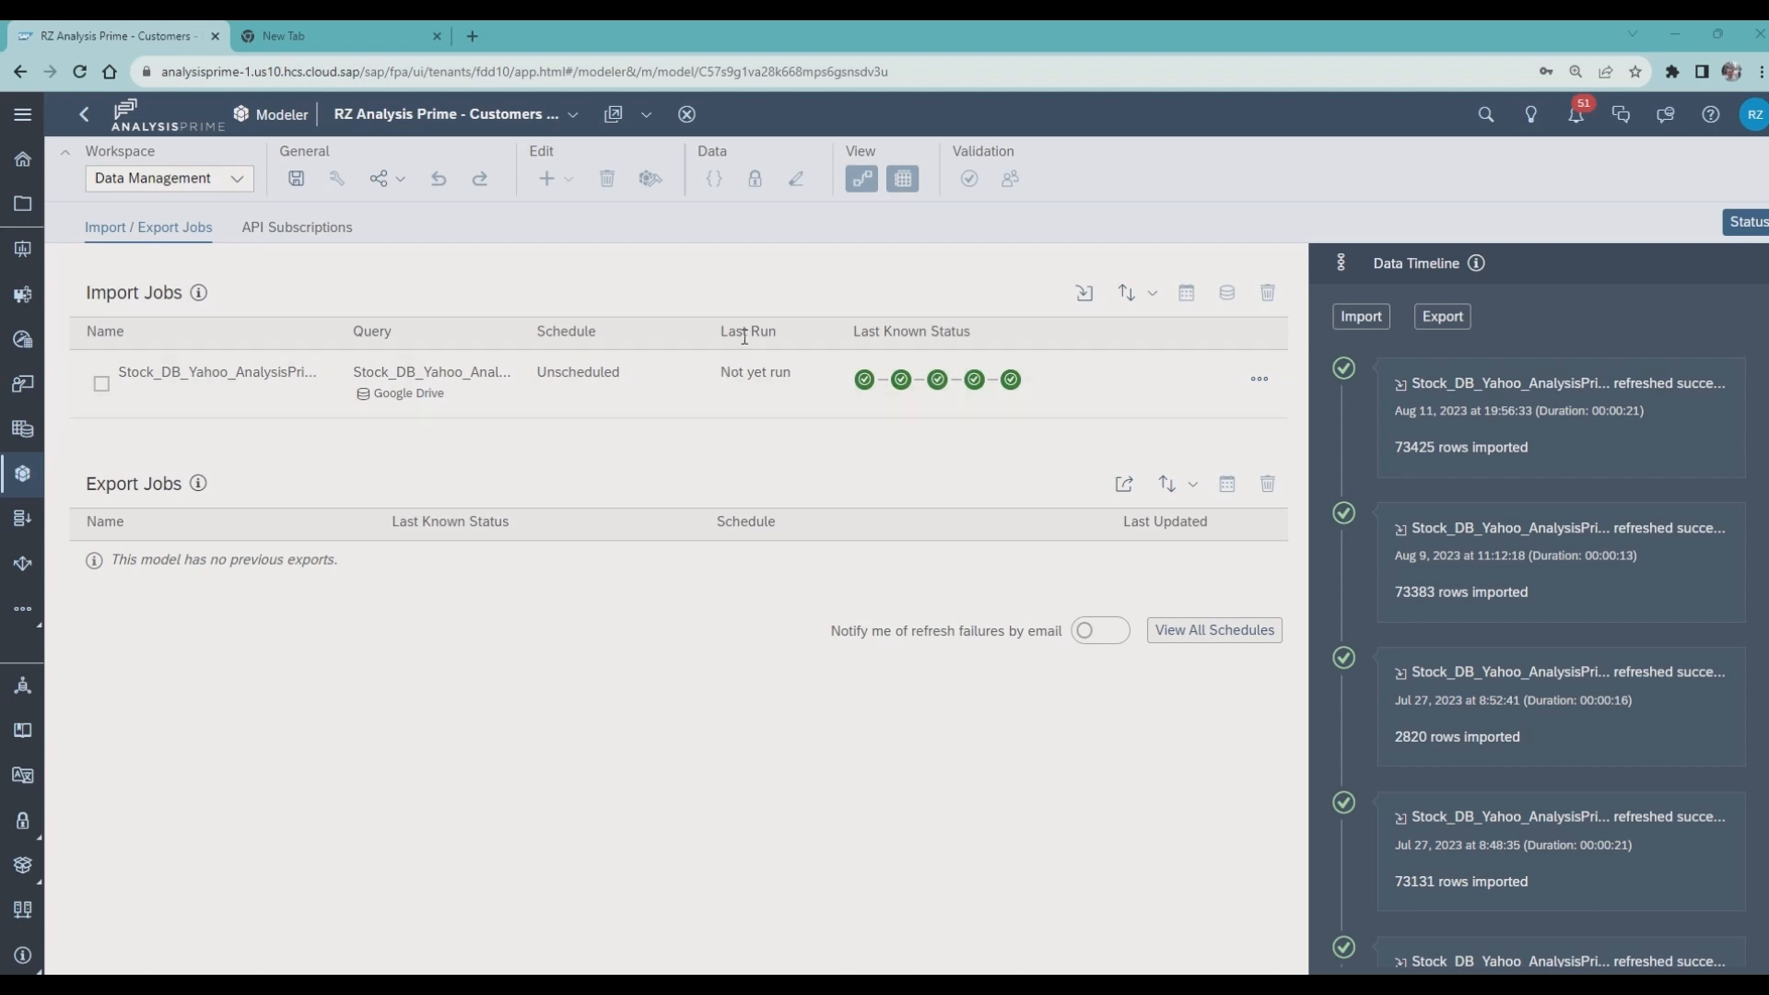
- Refresh the import job so data loads from the new Google Drive CSV
{"action": "left_click", "coordinate": [1259, 378]}
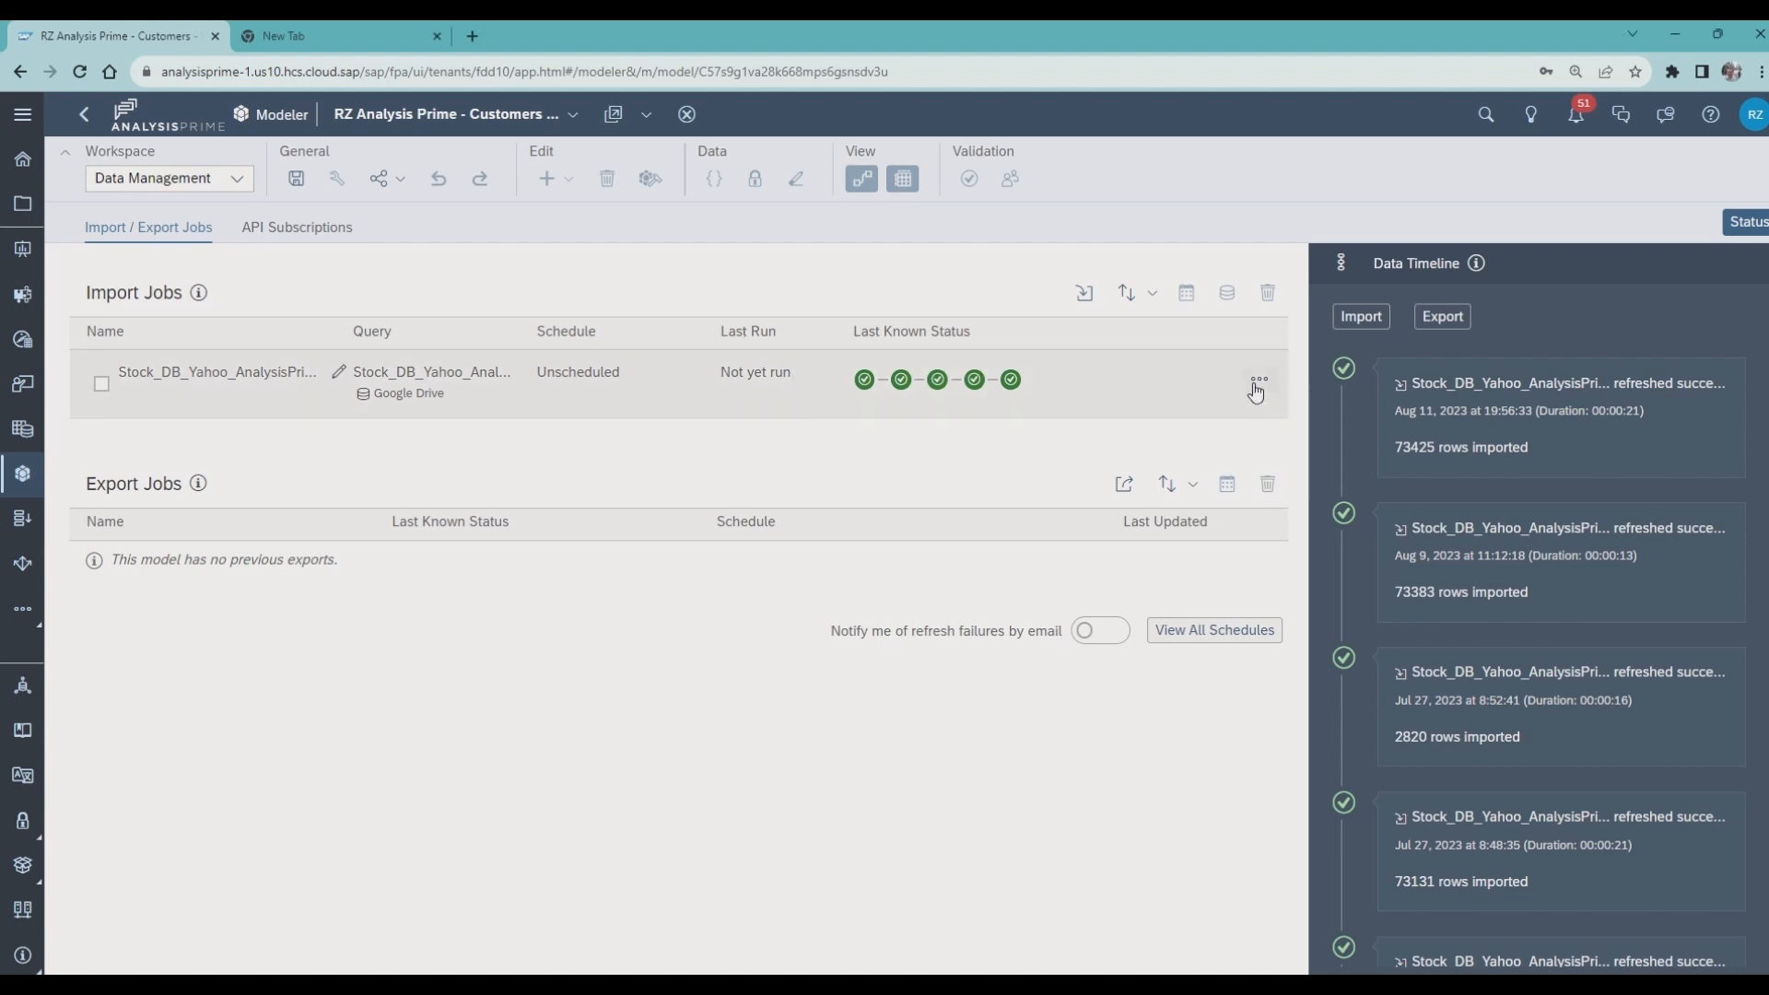
{"action": "left_click", "coordinate": [1255, 379]}
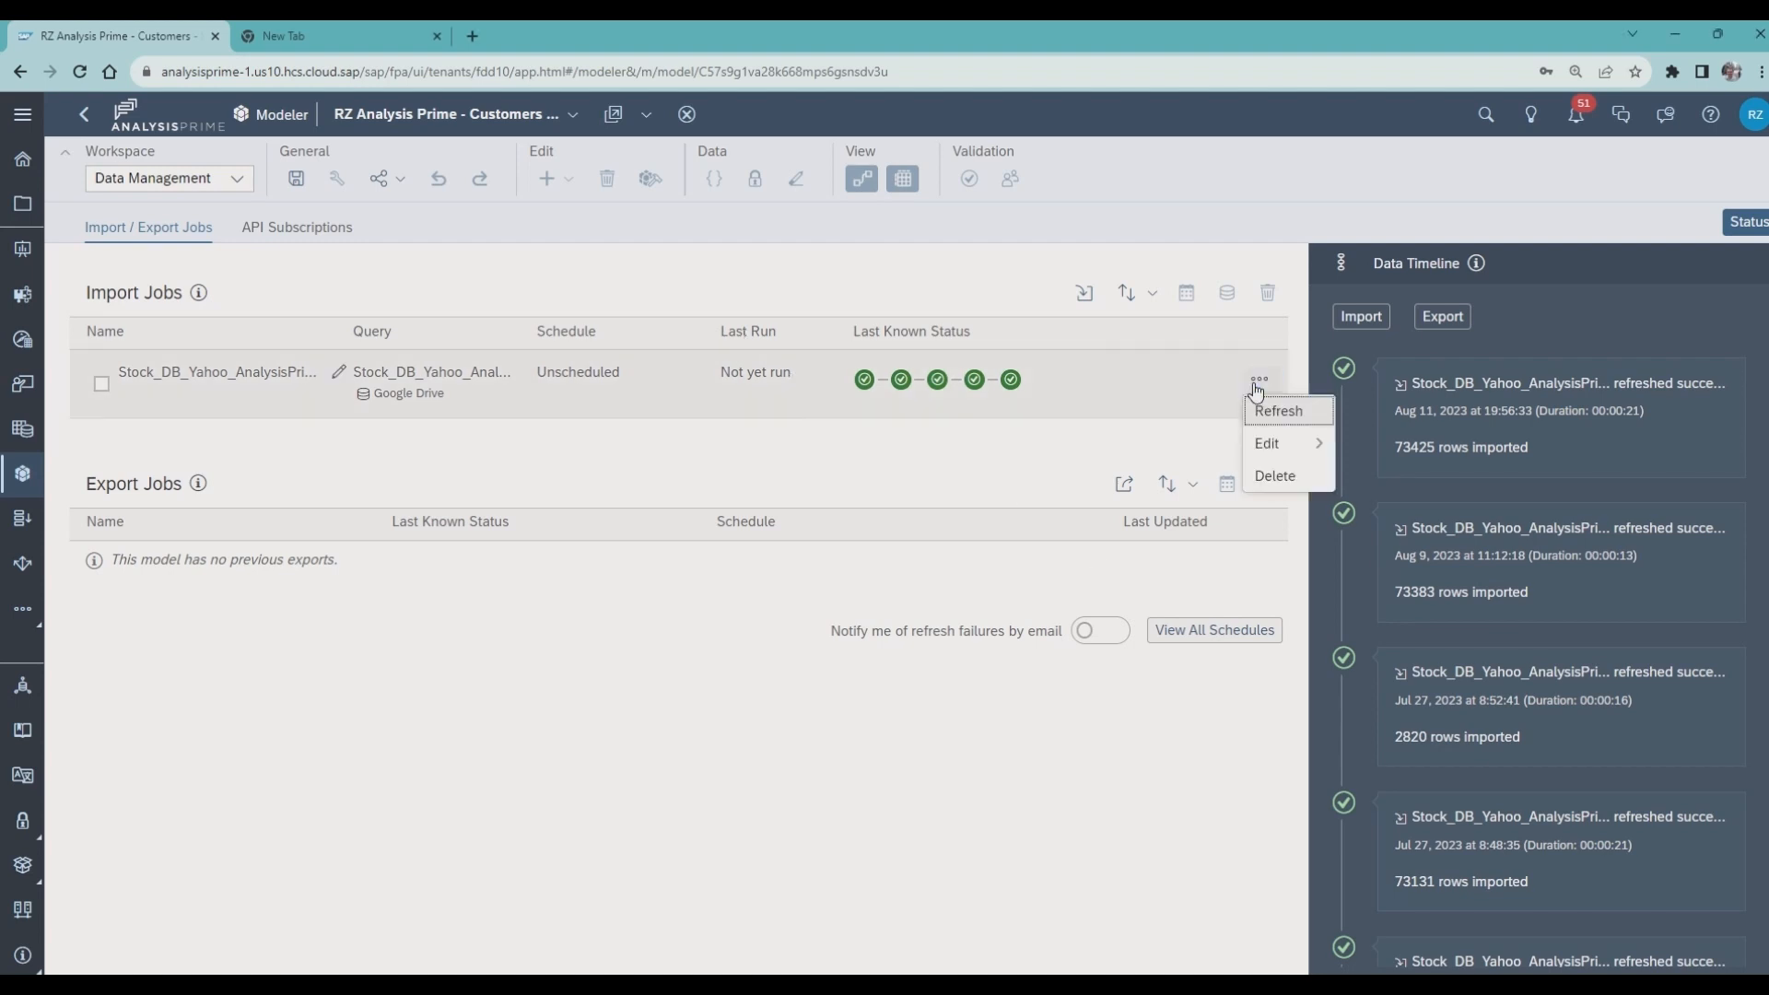
{"action": "left_click", "coordinate": [1266, 443]}
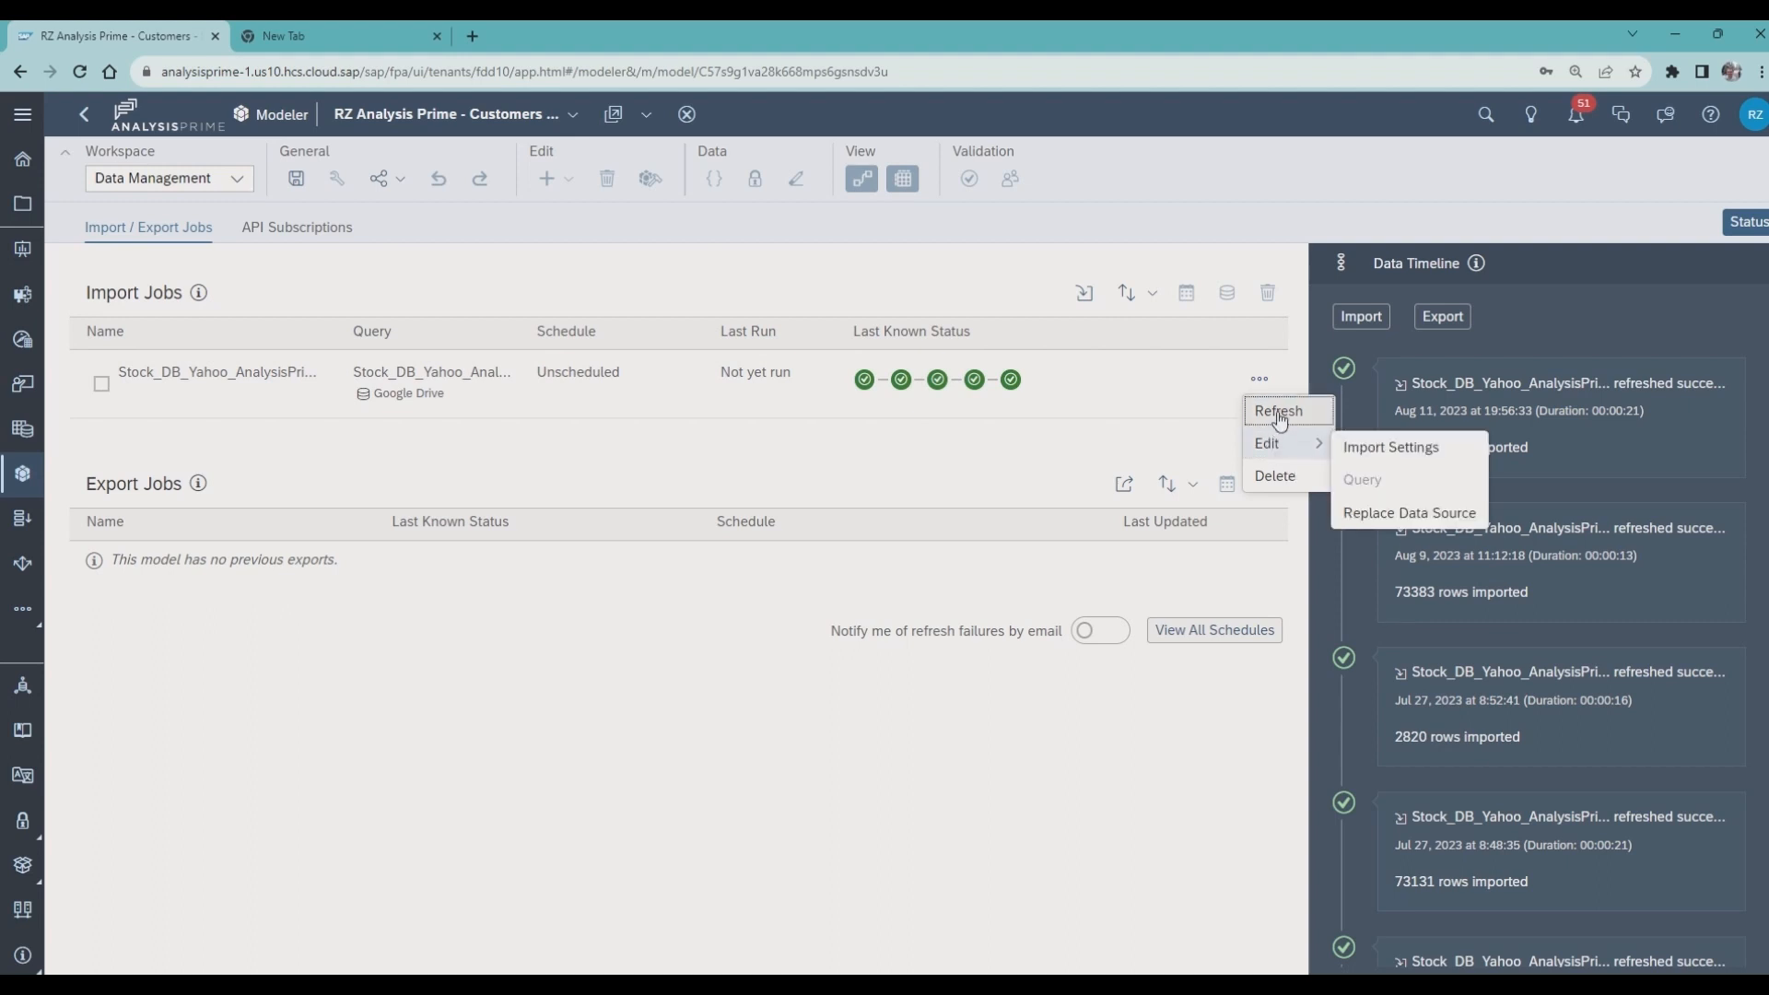
{"action": "left_click", "coordinate": [1275, 409]}
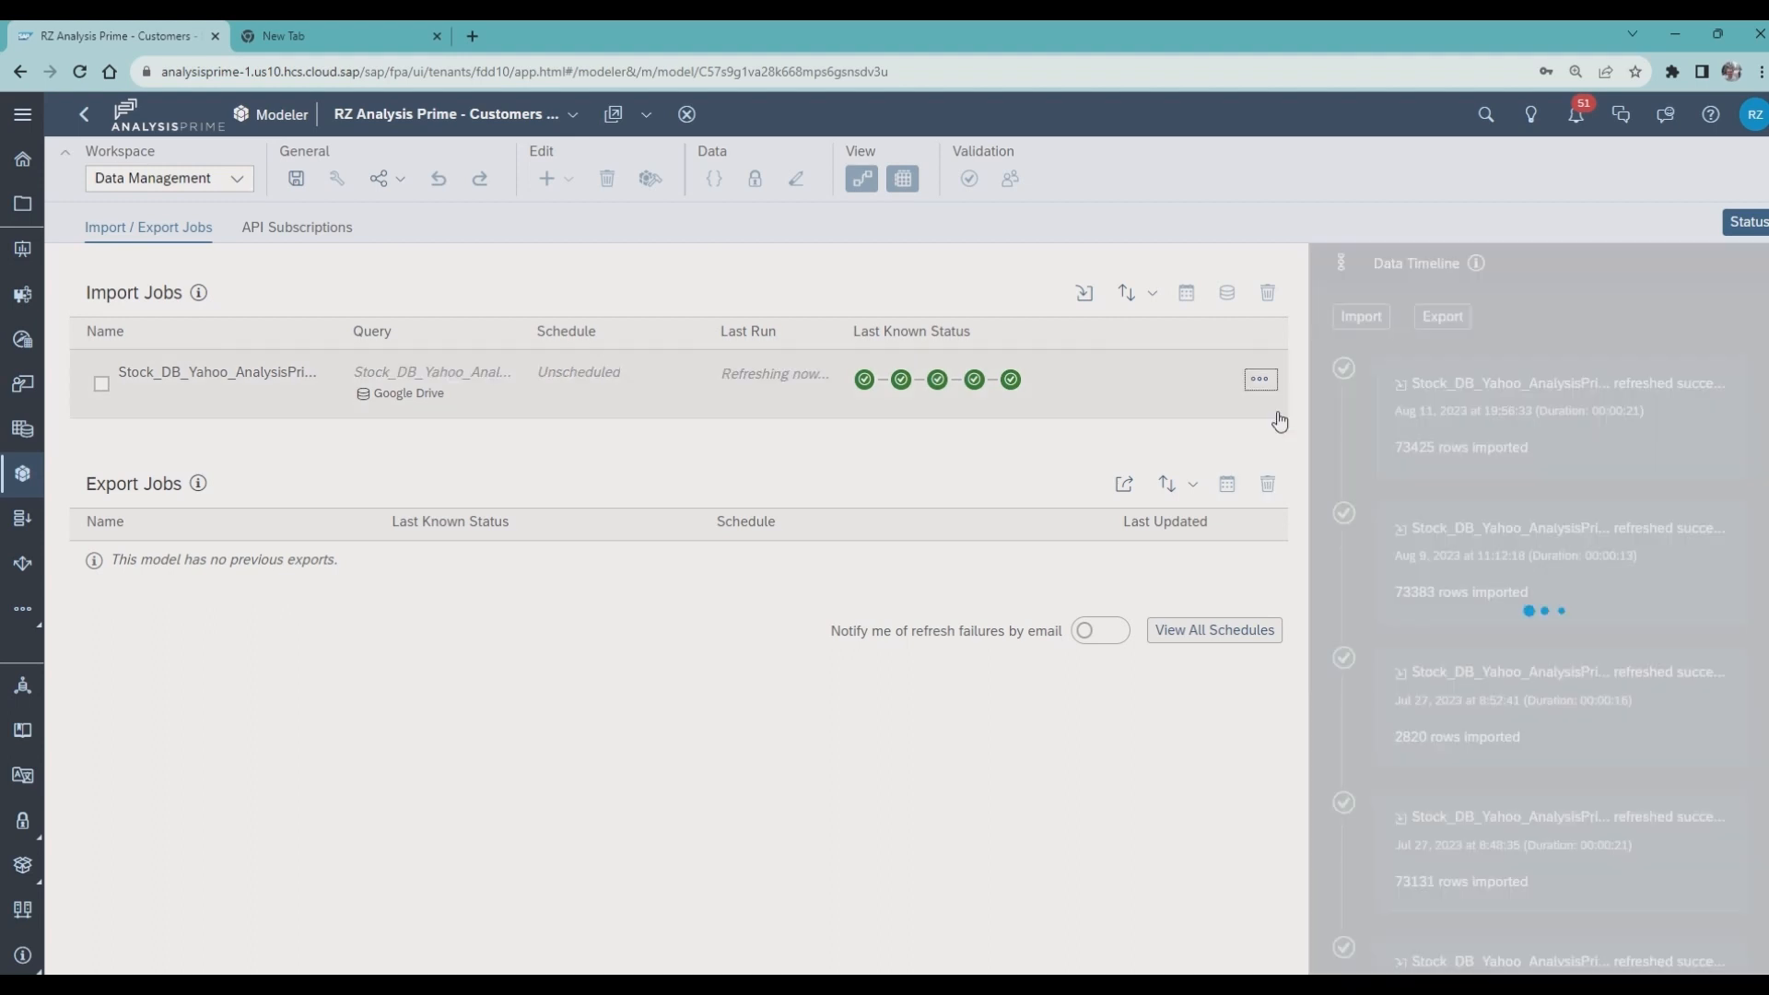